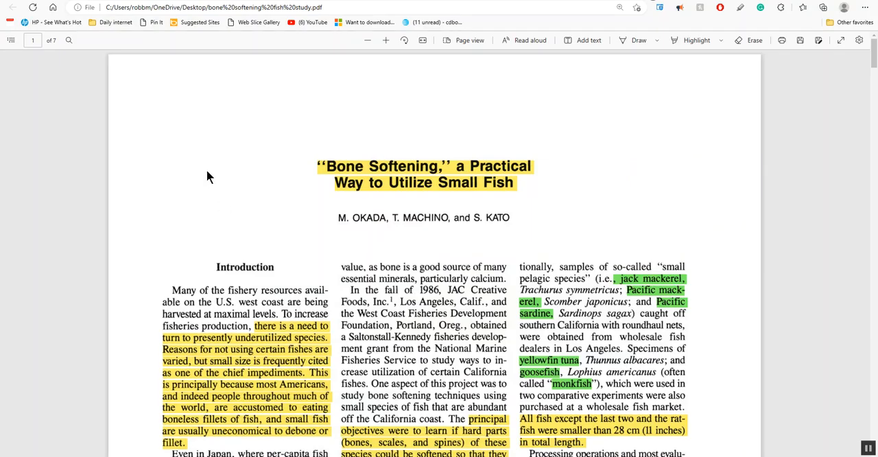
pyautogui.moveTo(201, 180)
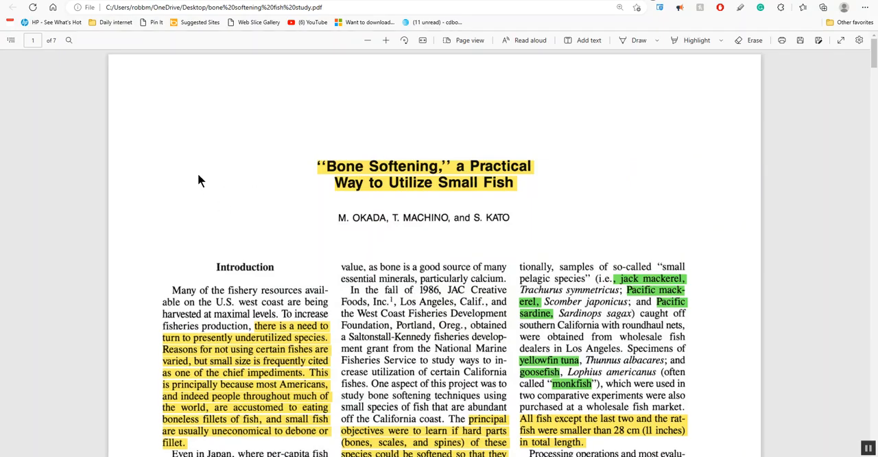
pyautogui.moveTo(242, 142)
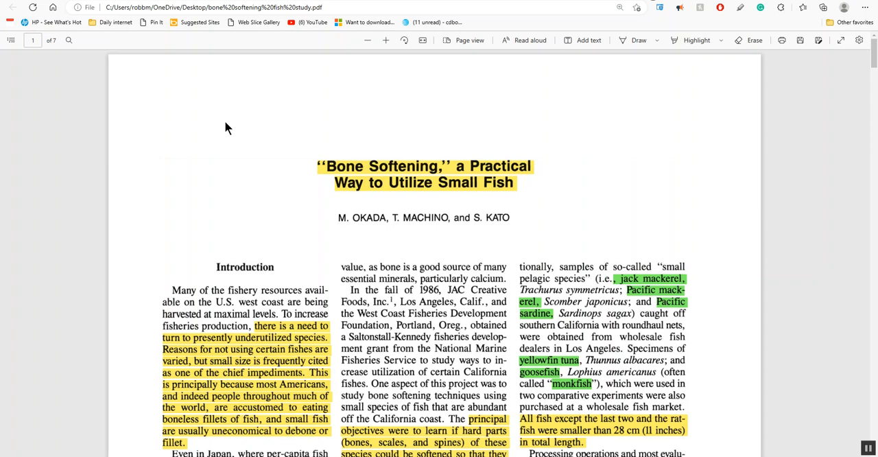
pyautogui.moveTo(280, 111)
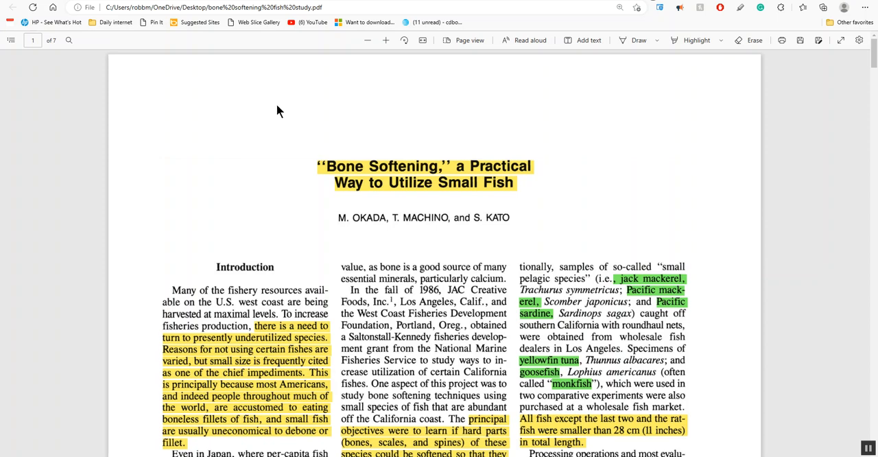
pyautogui.moveTo(343, 118)
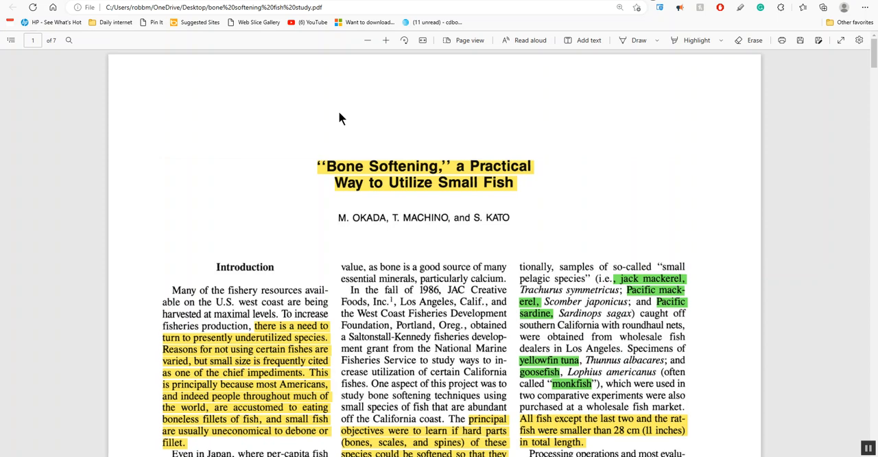
pyautogui.moveTo(242, 115)
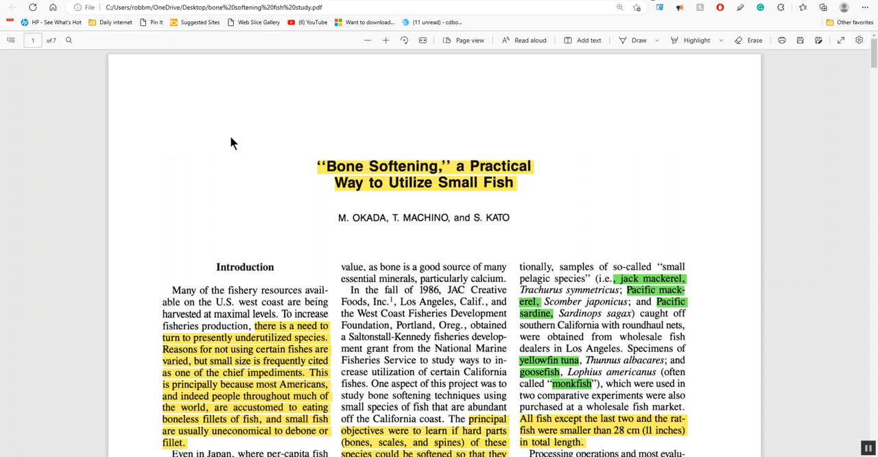
pyautogui.moveTo(237, 133)
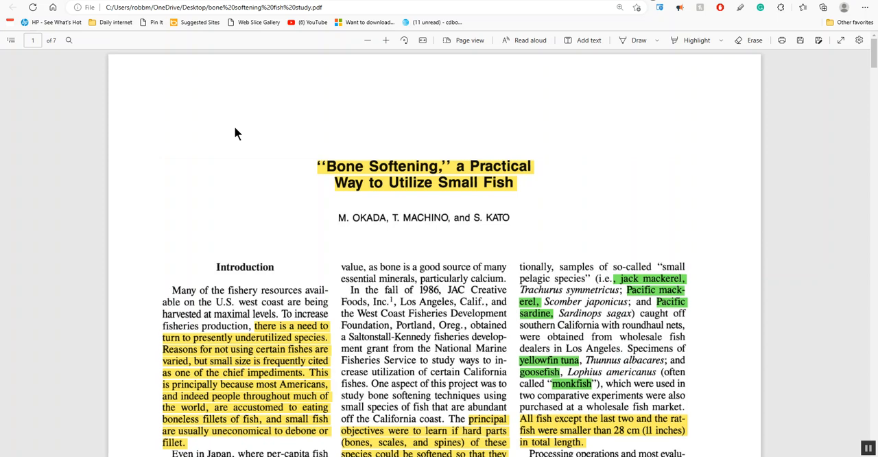
pyautogui.moveTo(243, 127)
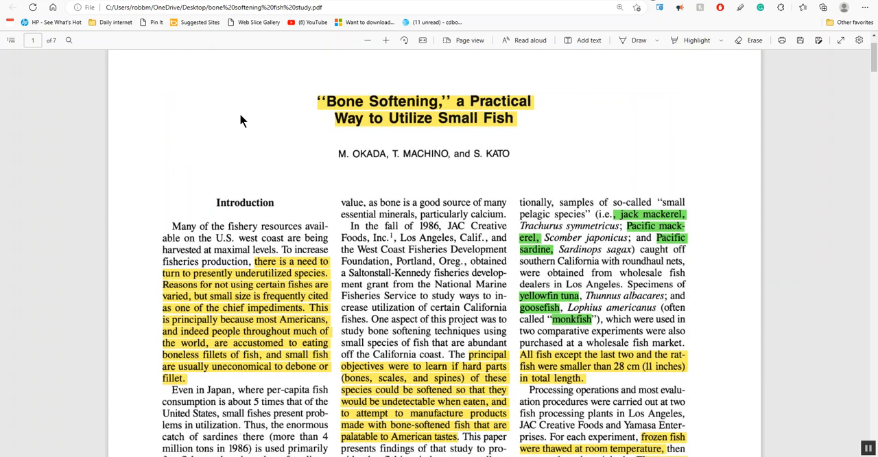
pyautogui.moveTo(227, 120)
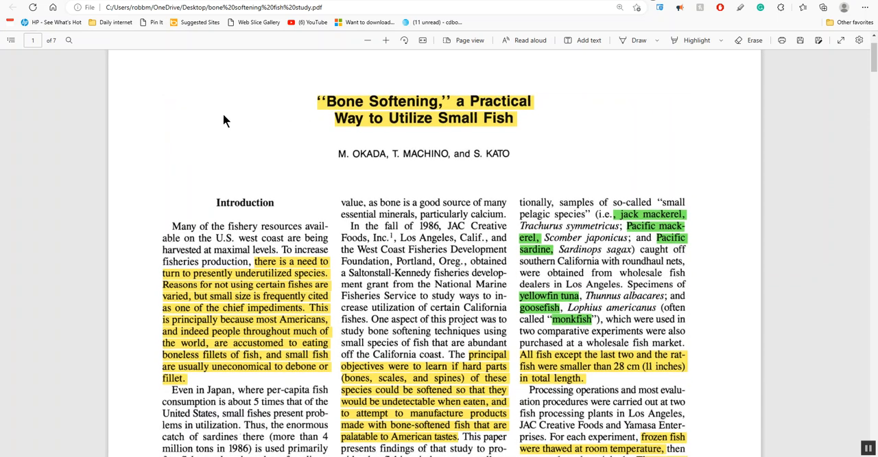
# - Scroll through page 1 of the fish study past Materials and Methods to the footnotes and page number
pyautogui.scroll(-3)
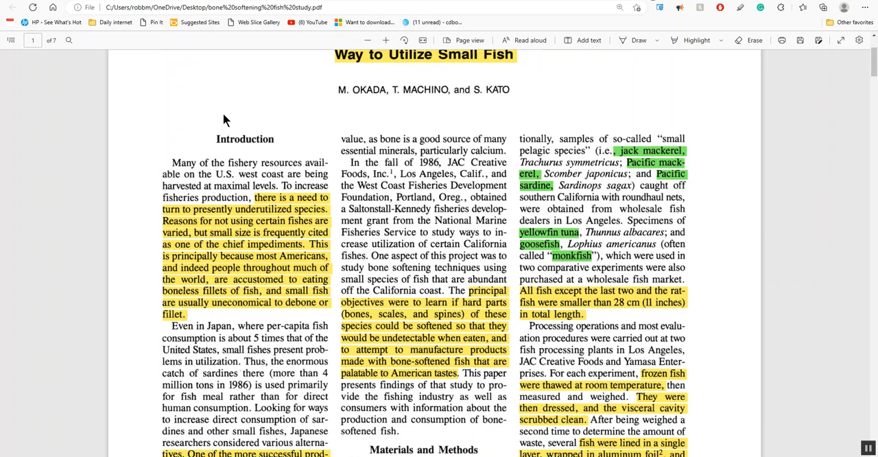
pyautogui.scroll(-3)
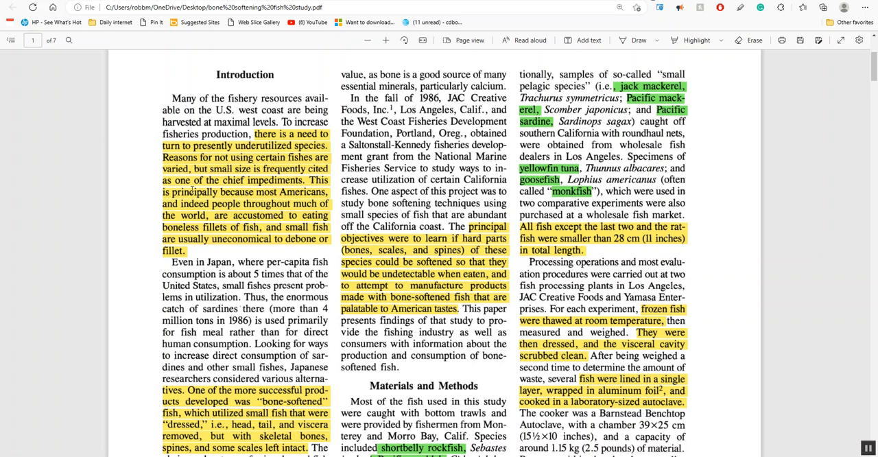
pyautogui.scroll(-3)
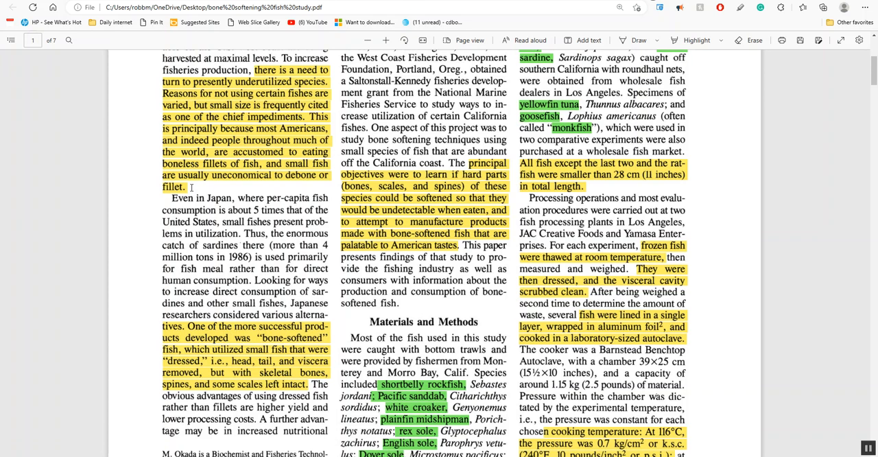
pyautogui.scroll(-3)
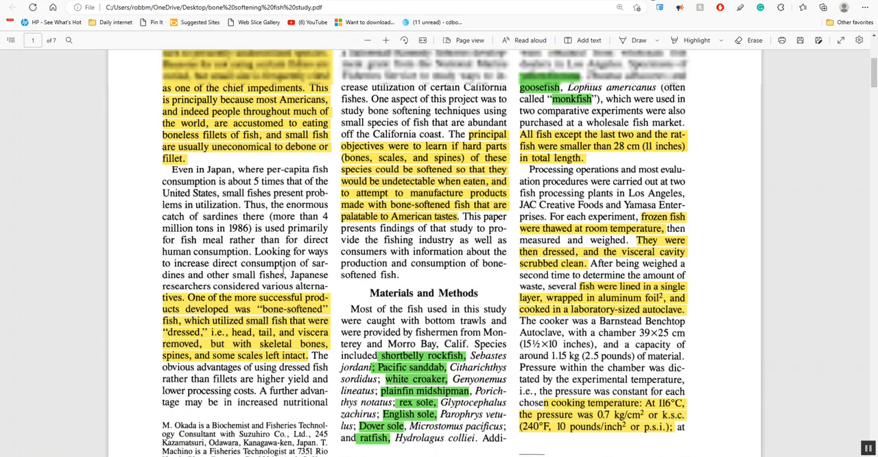
pyautogui.scroll(3)
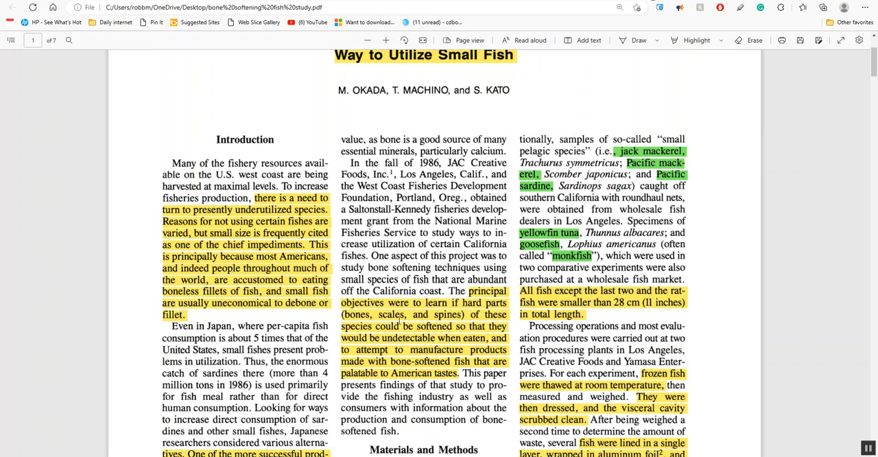
pyautogui.scroll(-3)
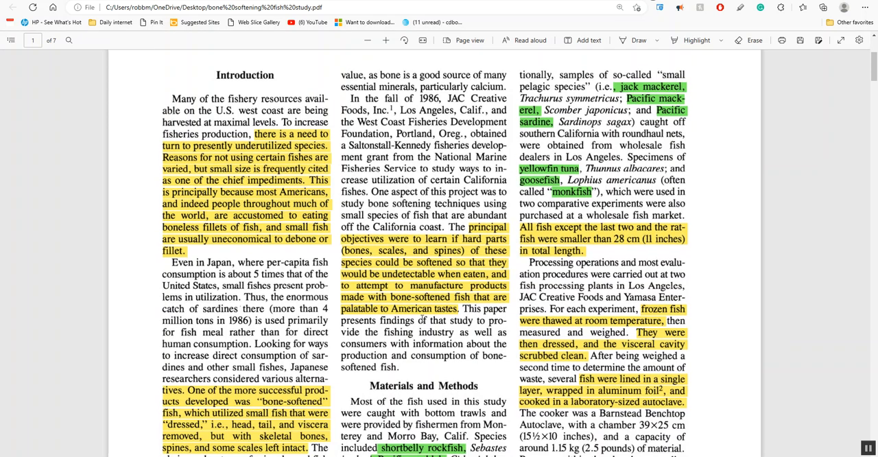
pyautogui.scroll(-3)
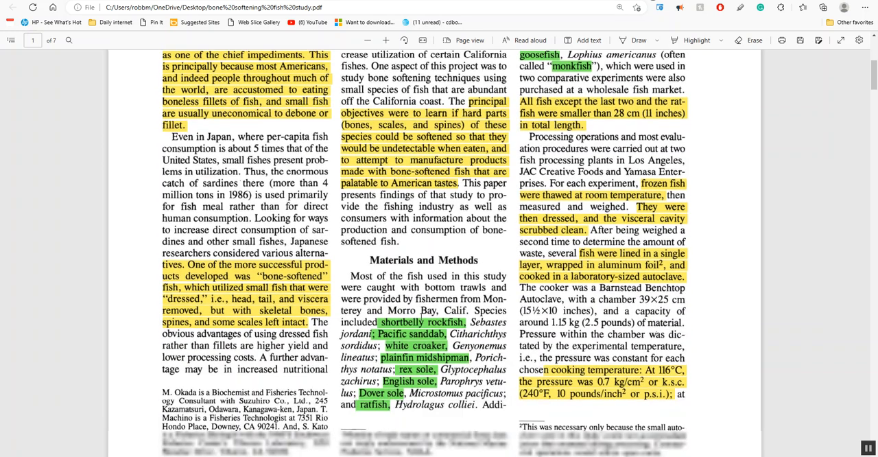
pyautogui.scroll(-3)
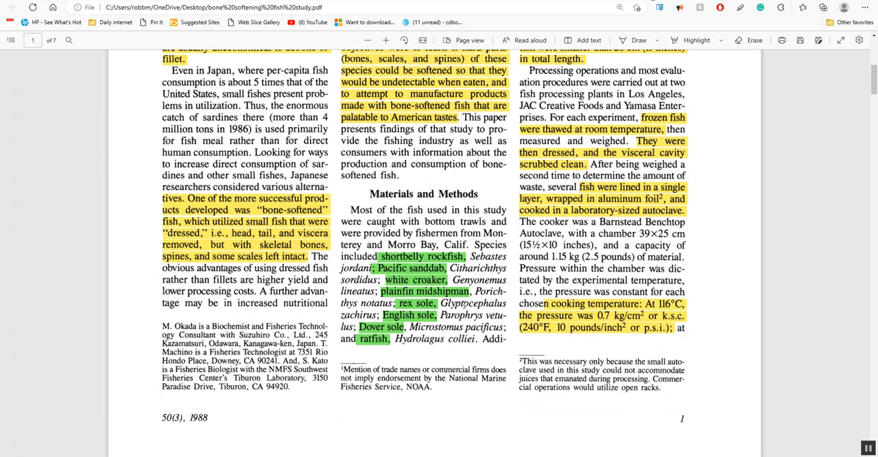
pyautogui.scroll(3)
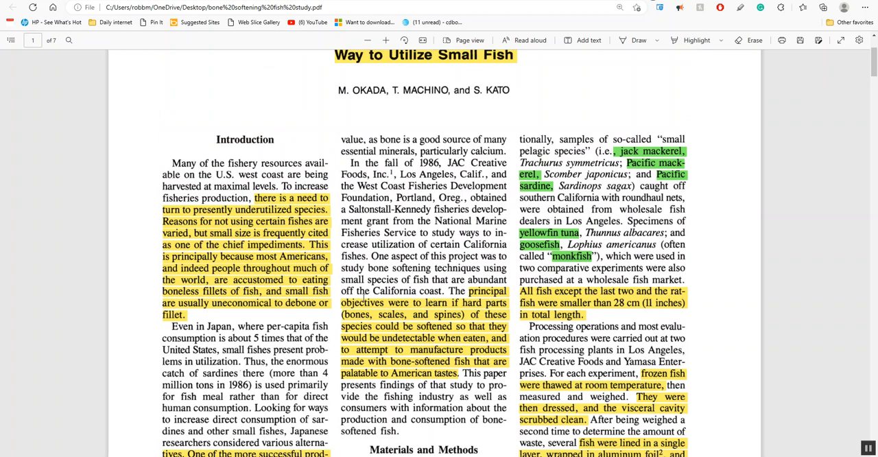
pyautogui.scroll(-3)
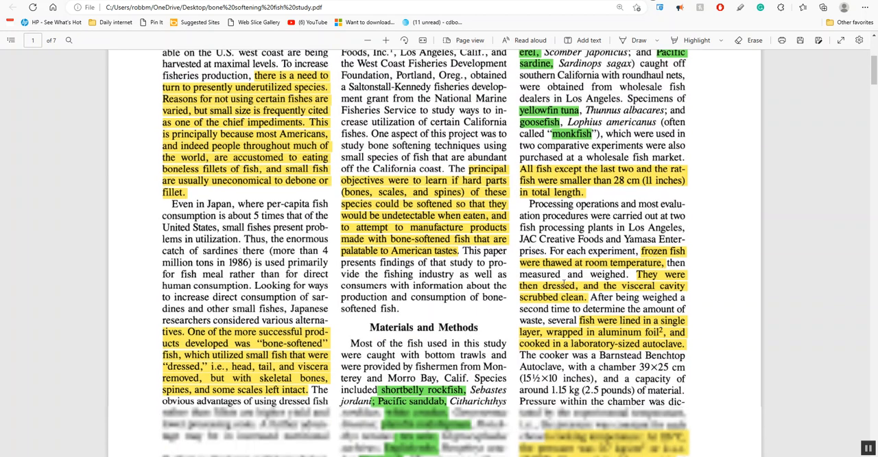
pyautogui.scroll(-3)
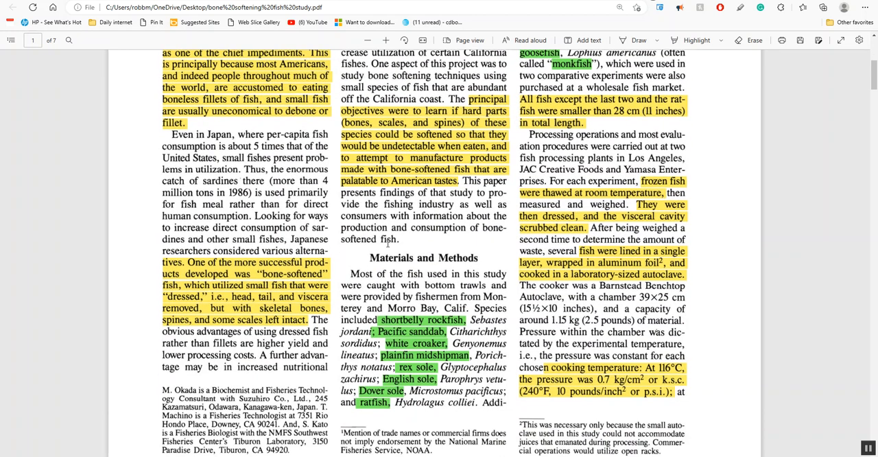
pyautogui.scroll(-3)
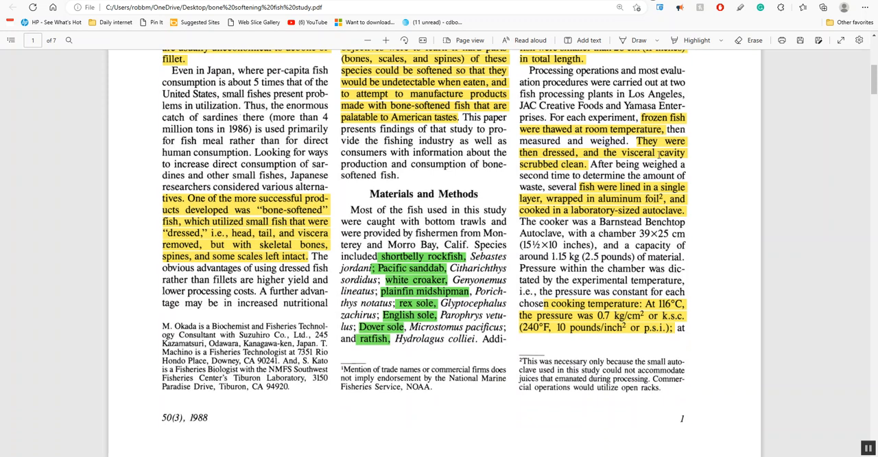
pyautogui.moveTo(626, 164)
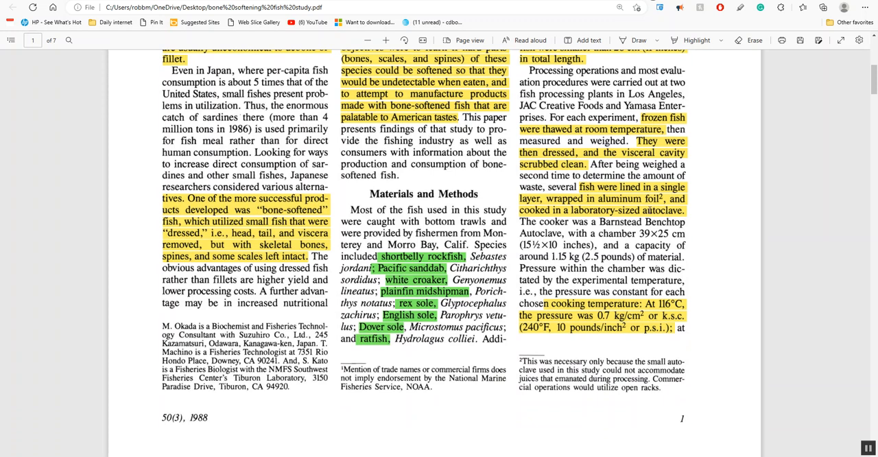
pyautogui.scroll(-3)
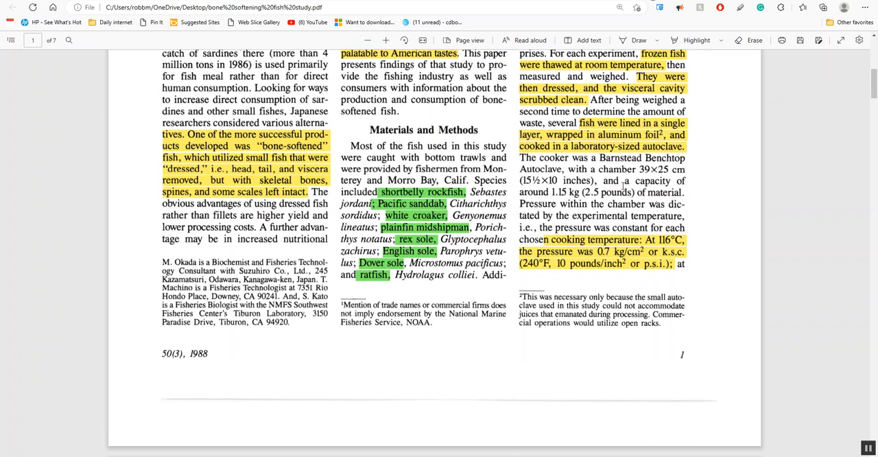
# - Scroll onto page 2 to the red-highlighted green tea passage, Results headings and Table 1
pyautogui.scroll(-3)
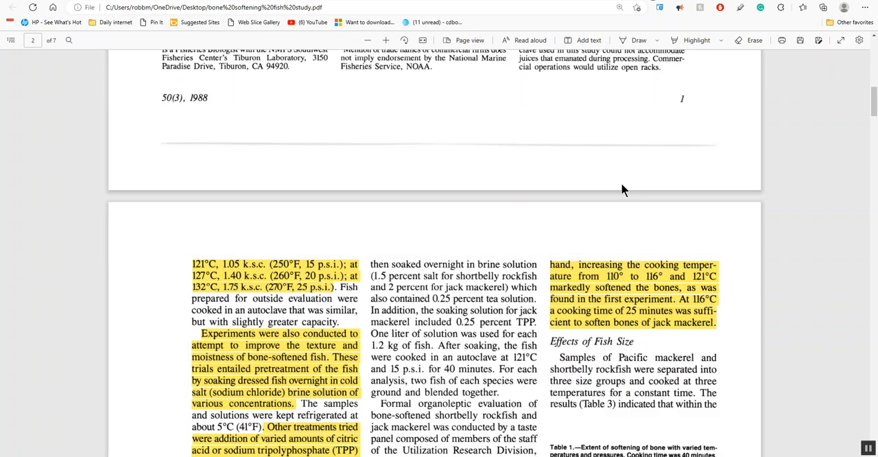
pyautogui.scroll(-3)
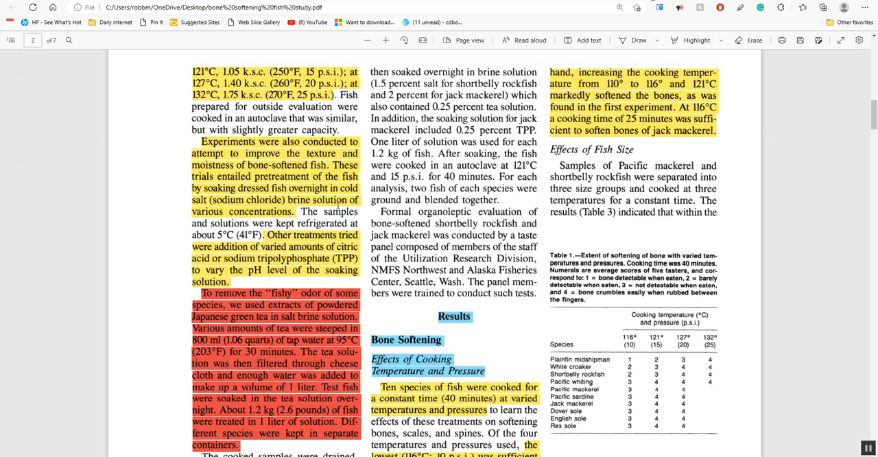
pyautogui.scroll(-3)
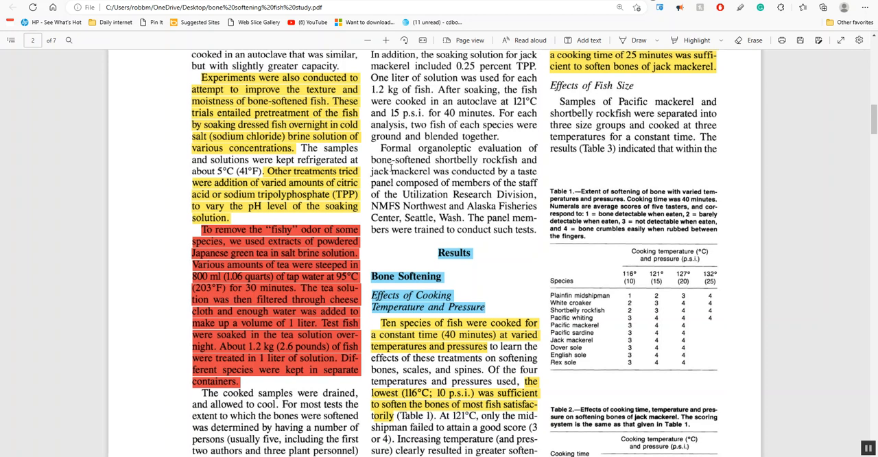
pyautogui.scroll(-3)
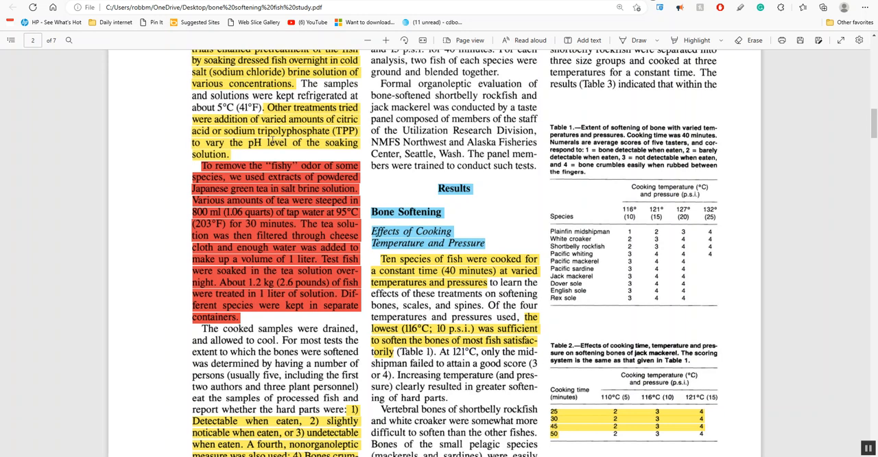
pyautogui.moveTo(395, 198)
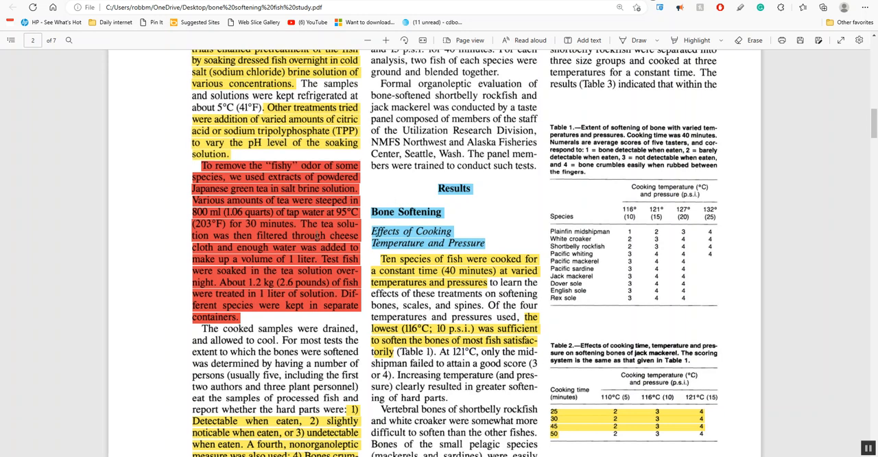
pyautogui.moveTo(152, 205)
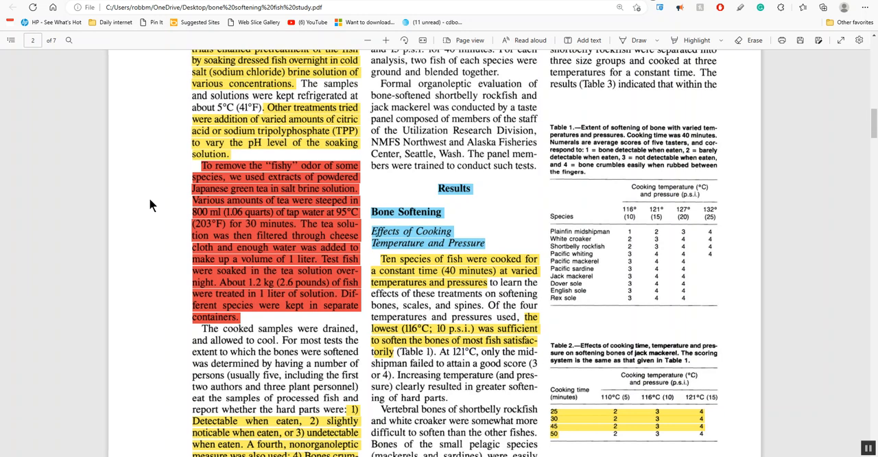
pyautogui.moveTo(176, 214)
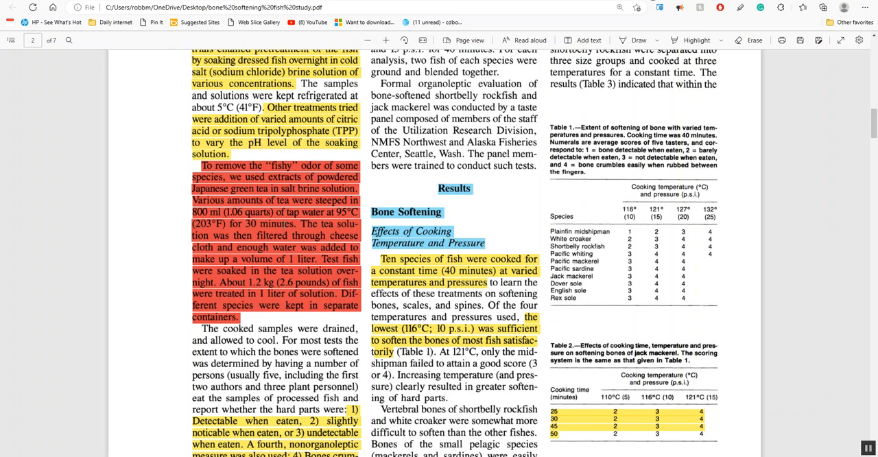
# - Scroll to the end of page 2, showing Table 3 and the Marine Fisheries Review footer
pyautogui.scroll(-3)
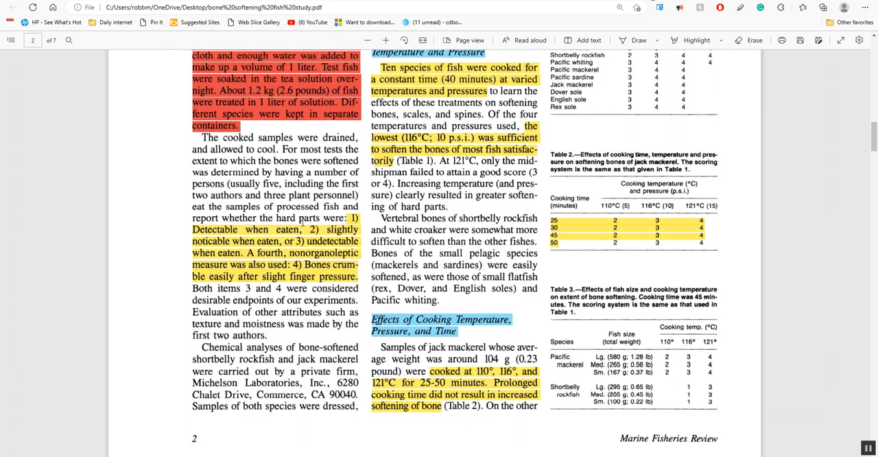
pyautogui.scroll(-3)
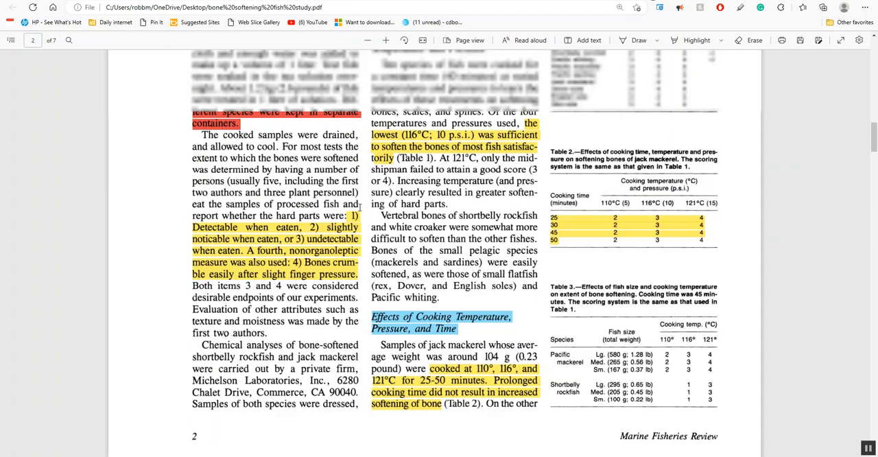
pyautogui.scroll(3)
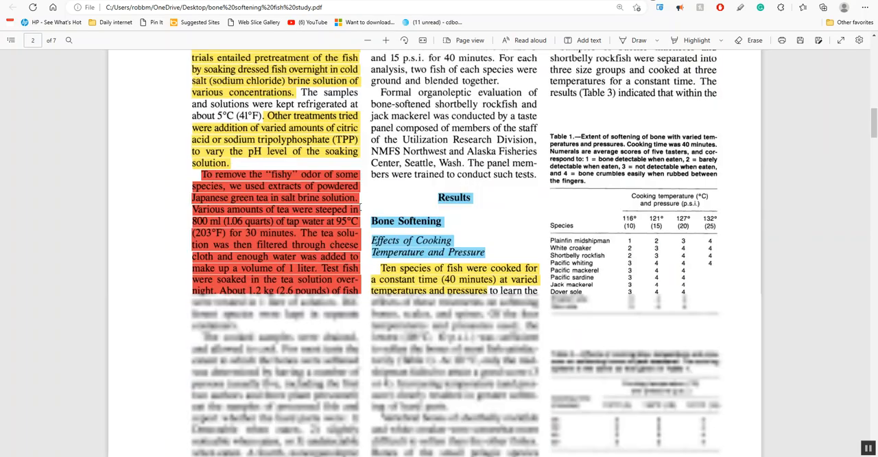
pyautogui.scroll(-3)
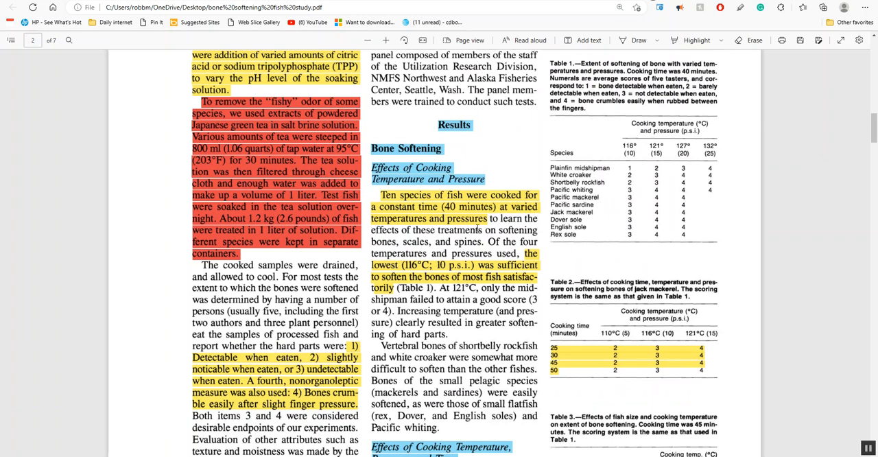
pyautogui.scroll(-3)
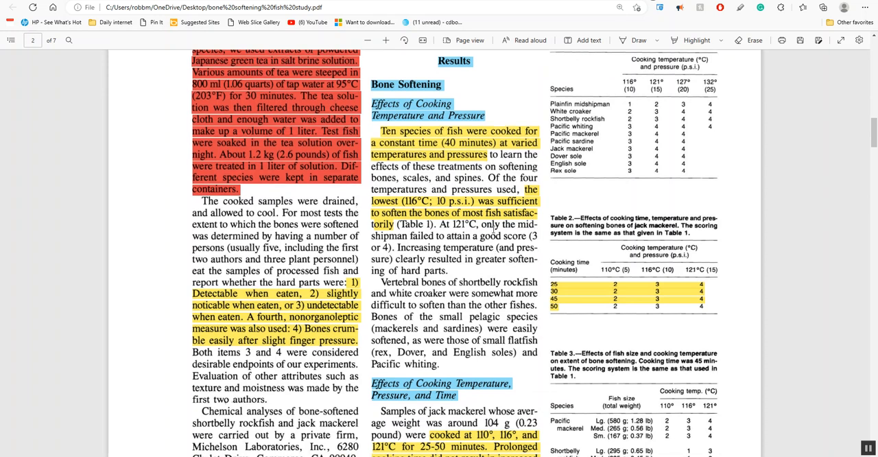
pyautogui.scroll(-3)
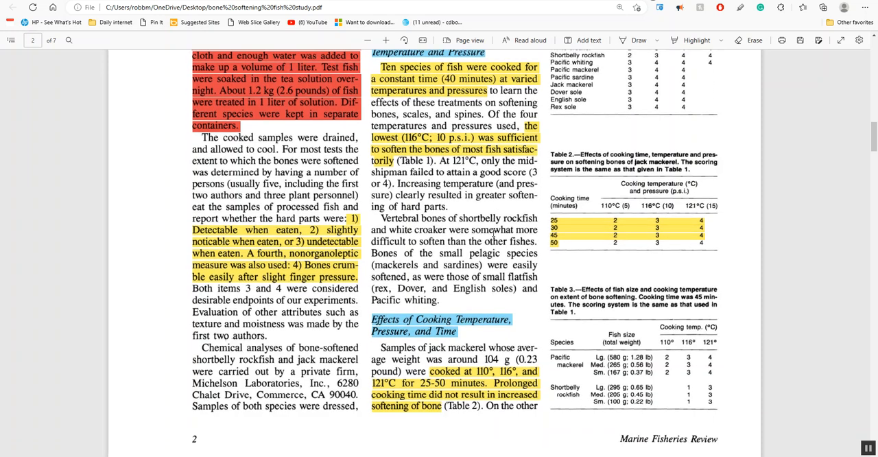
pyautogui.scroll(-3)
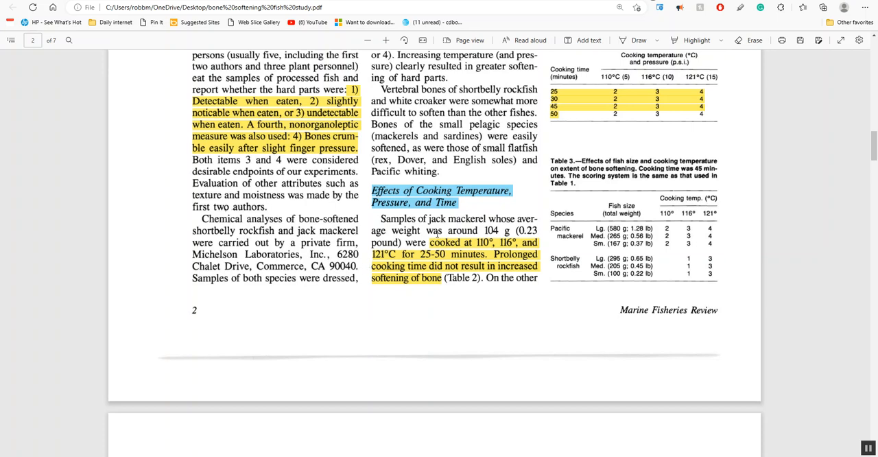
pyautogui.scroll(3)
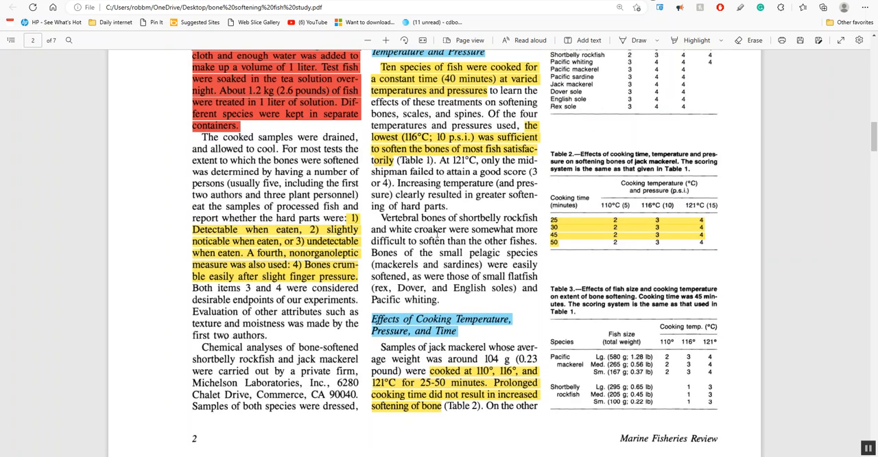
pyautogui.scroll(3)
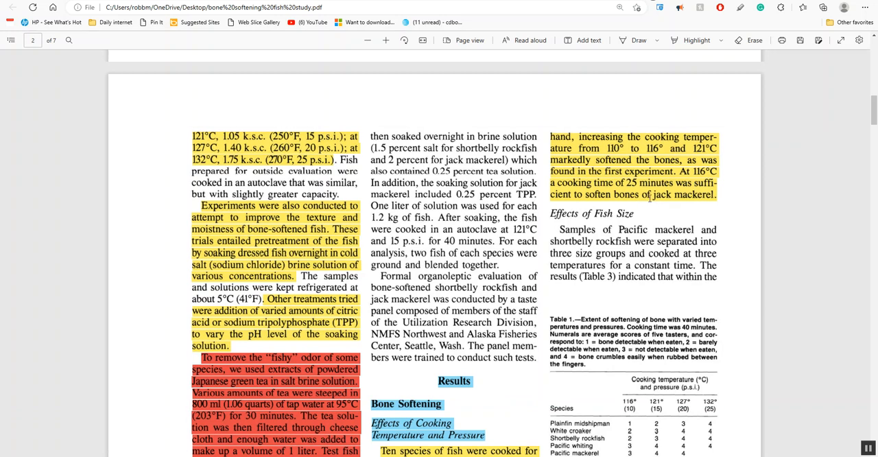
pyautogui.scroll(-3)
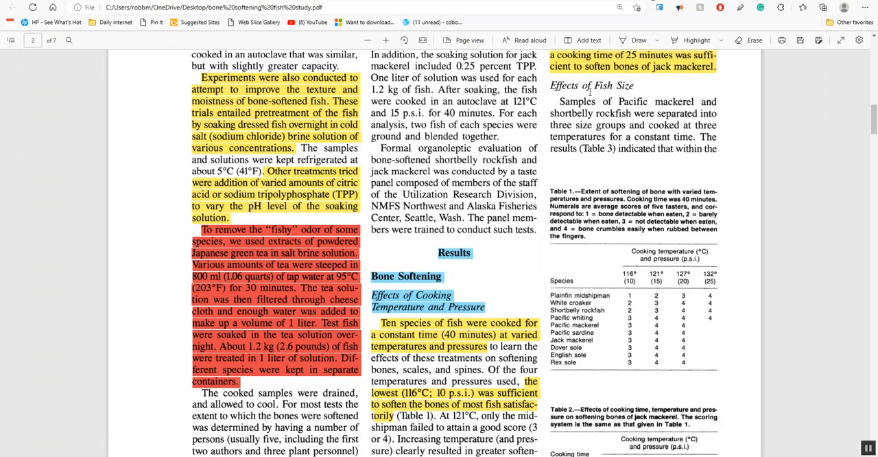
pyautogui.scroll(-3)
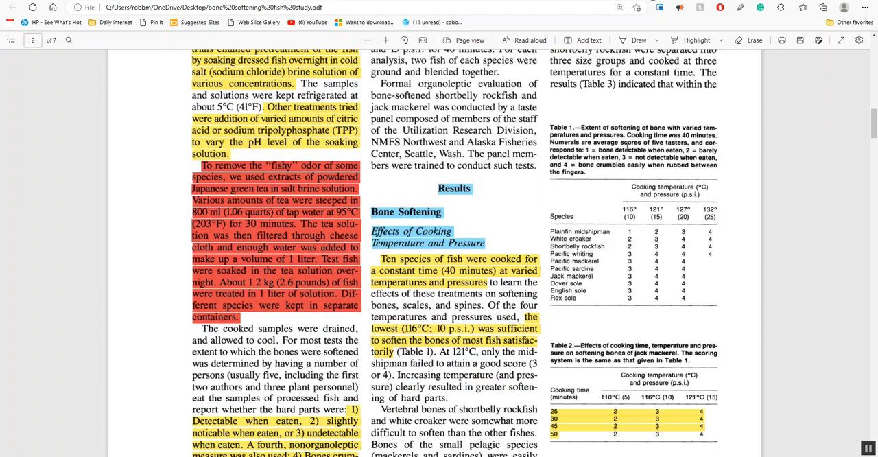
pyautogui.scroll(-3)
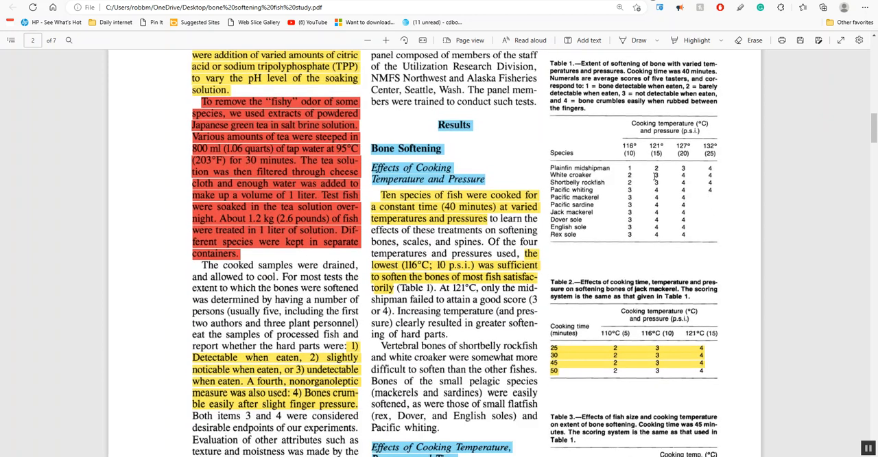
pyautogui.scroll(-3)
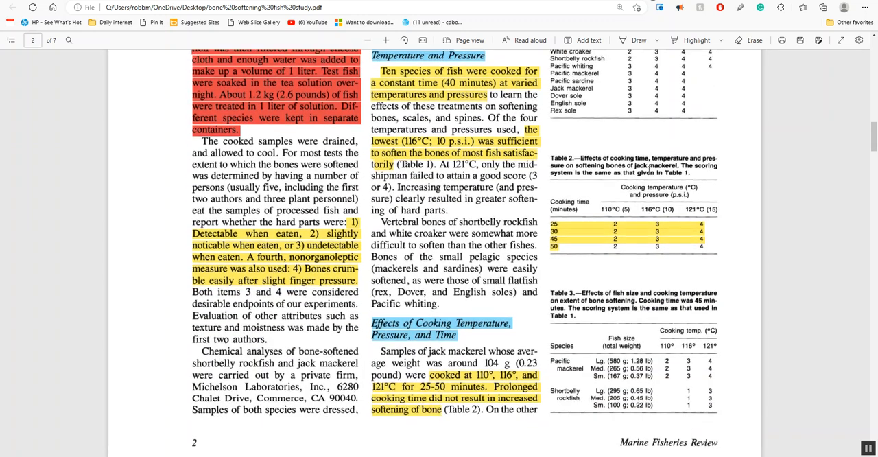
pyautogui.scroll(-3)
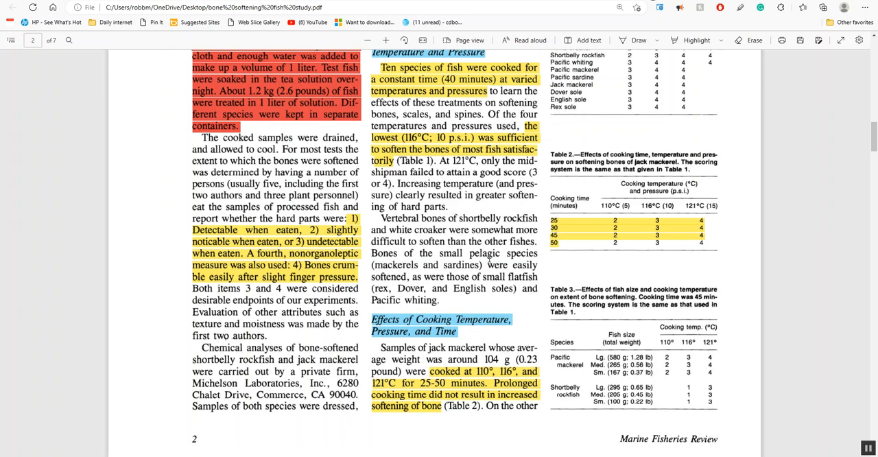
# - Scroll past the page 2 footer into page 3's Minimum Cooking Temperatures and Deodorization sections
pyautogui.scroll(-3)
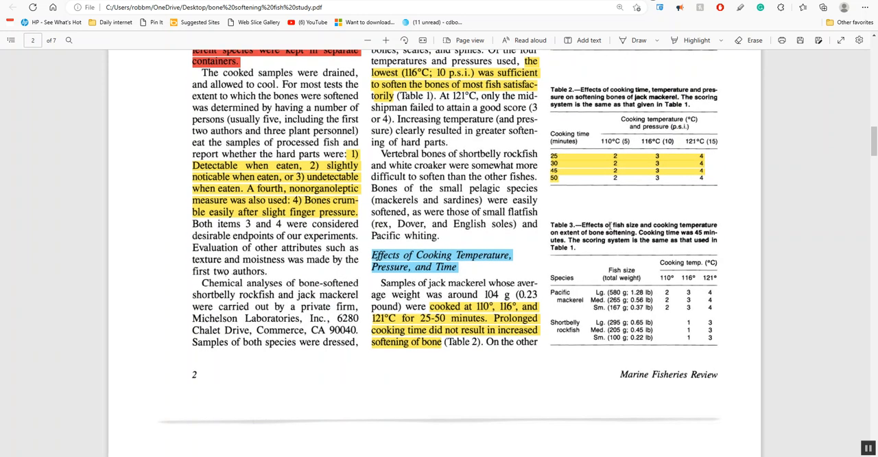
pyautogui.scroll(-3)
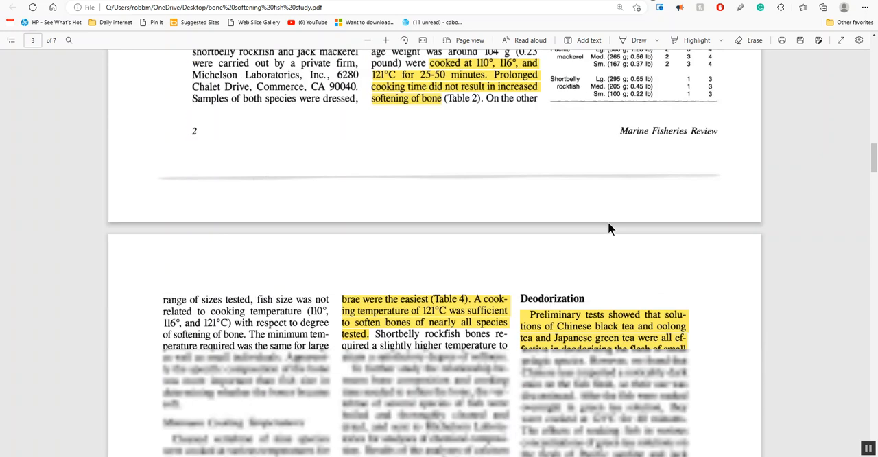
pyautogui.scroll(-3)
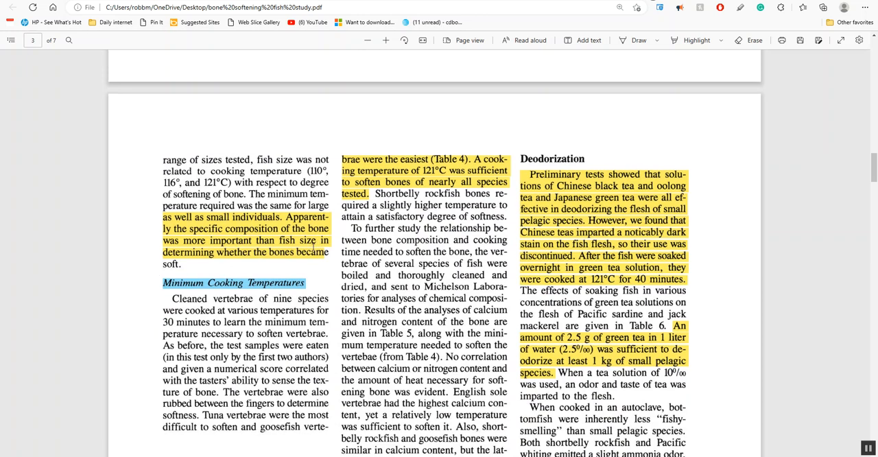
pyautogui.scroll(-3)
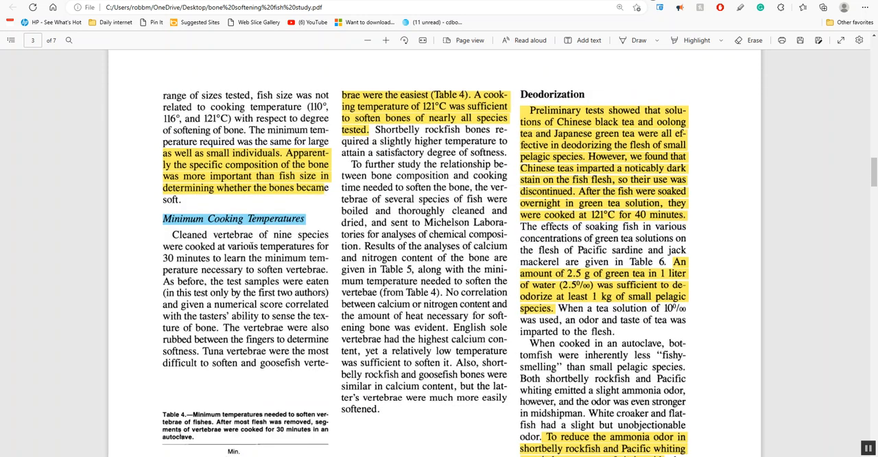
pyautogui.scroll(-3)
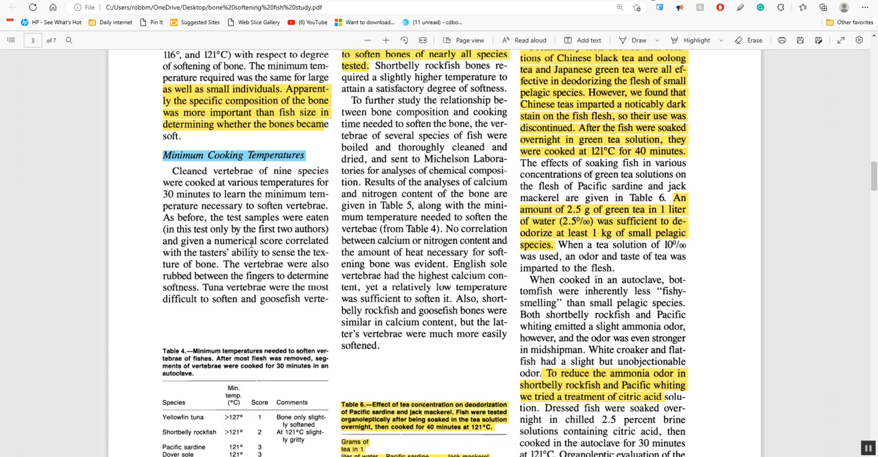
pyautogui.scroll(-3)
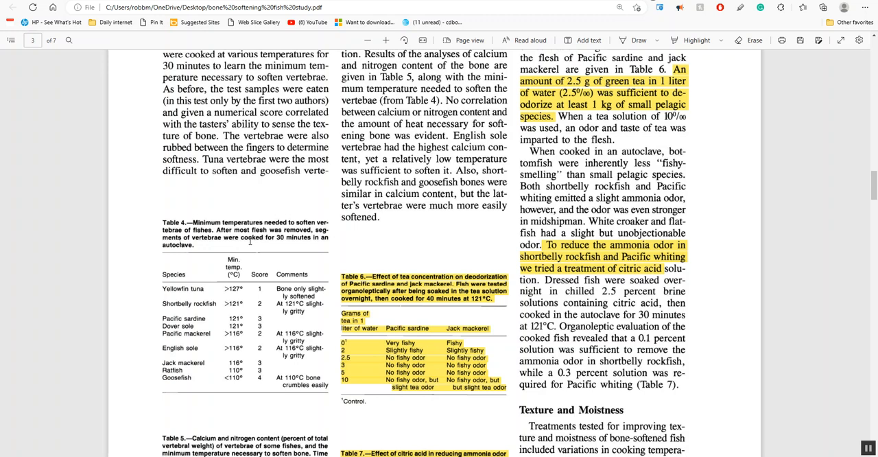
pyautogui.moveTo(268, 407)
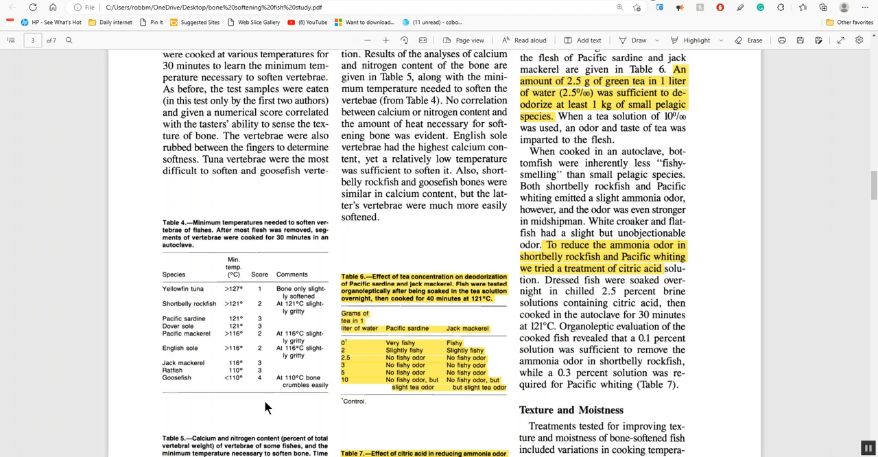
pyautogui.moveTo(253, 337)
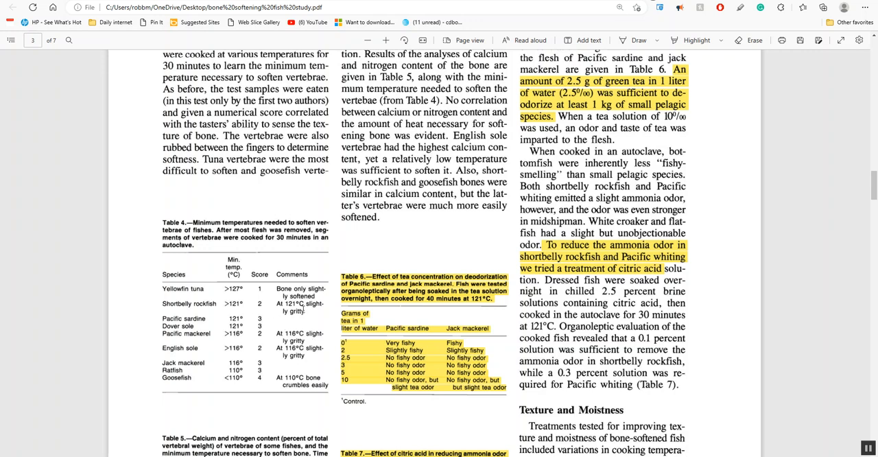
pyautogui.scroll(-3)
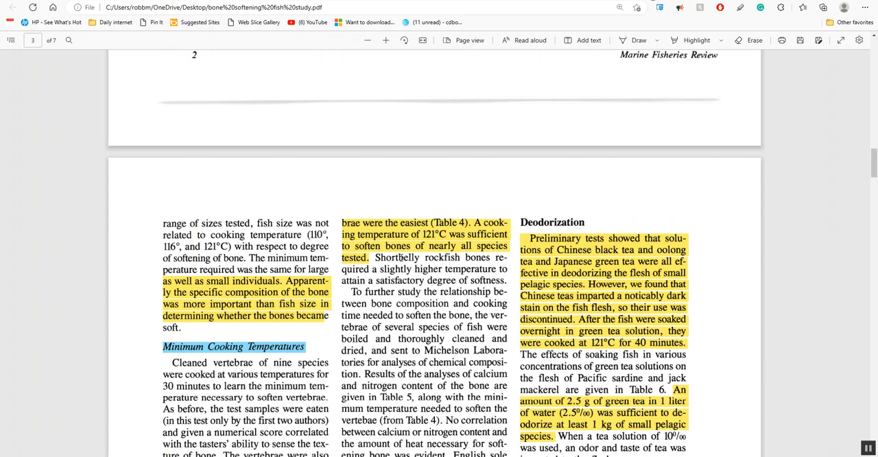
# - Scroll down page 3 to Tables 4–7 and the Texture and Moistness heading
pyautogui.scroll(-3)
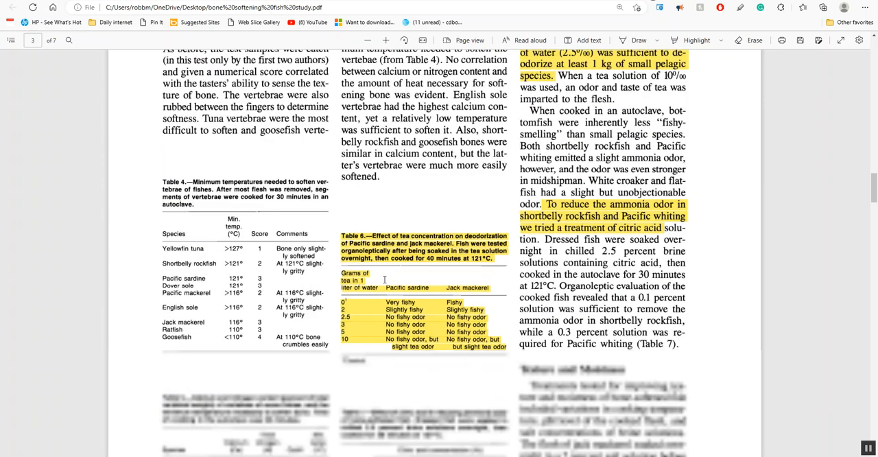
pyautogui.scroll(-3)
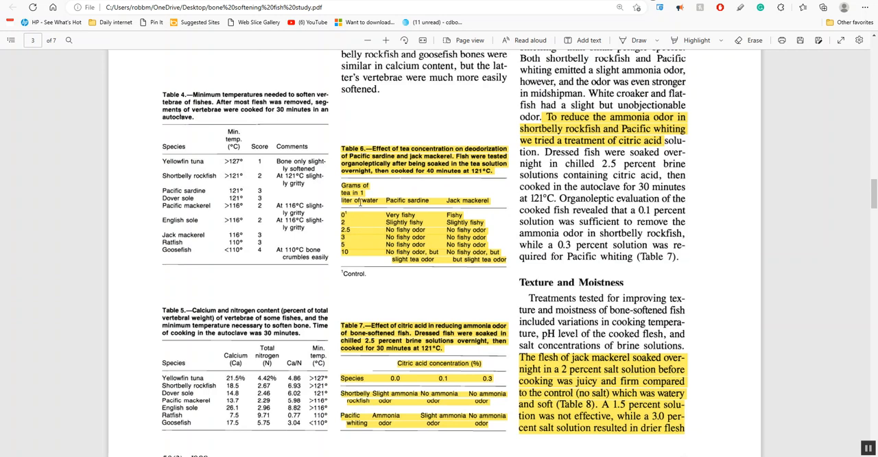
pyautogui.moveTo(428, 249)
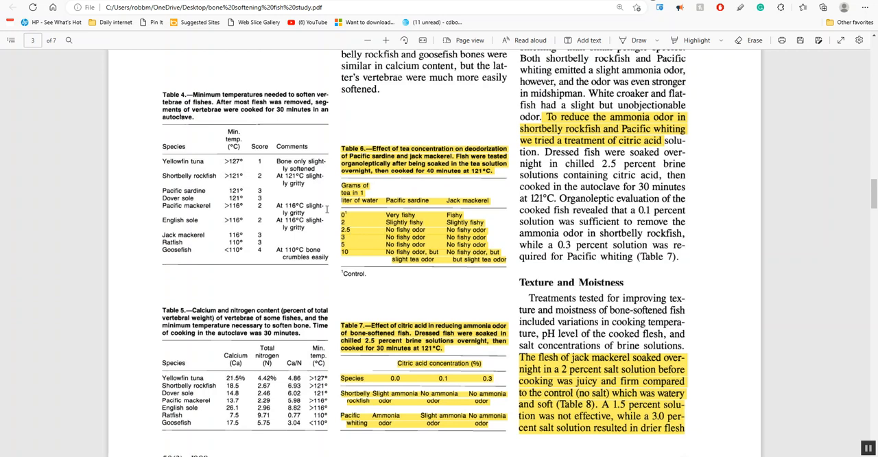
# - Scroll back up from Table 7 to the Deodorization and Minimum Cooking Temperatures sections
pyautogui.scroll(-3)
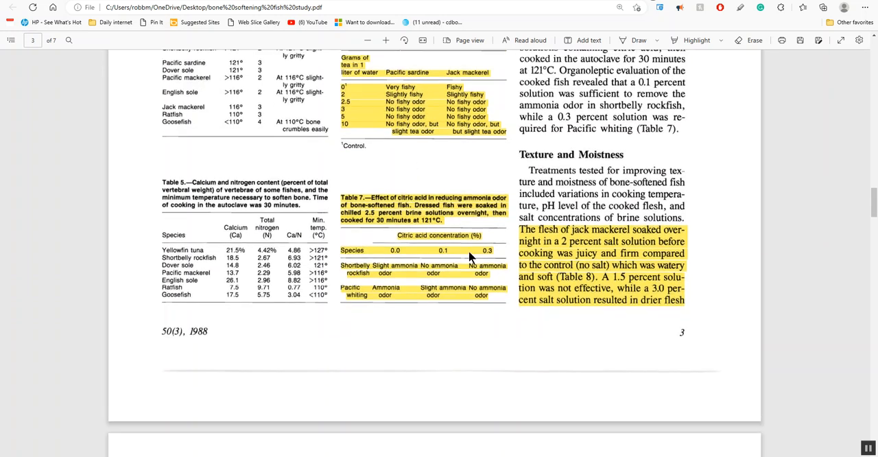
pyautogui.scroll(-3)
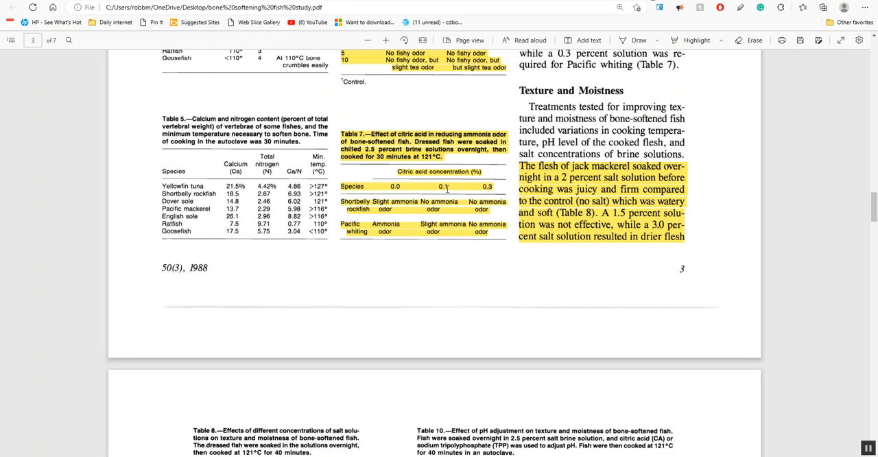
pyautogui.moveTo(459, 247)
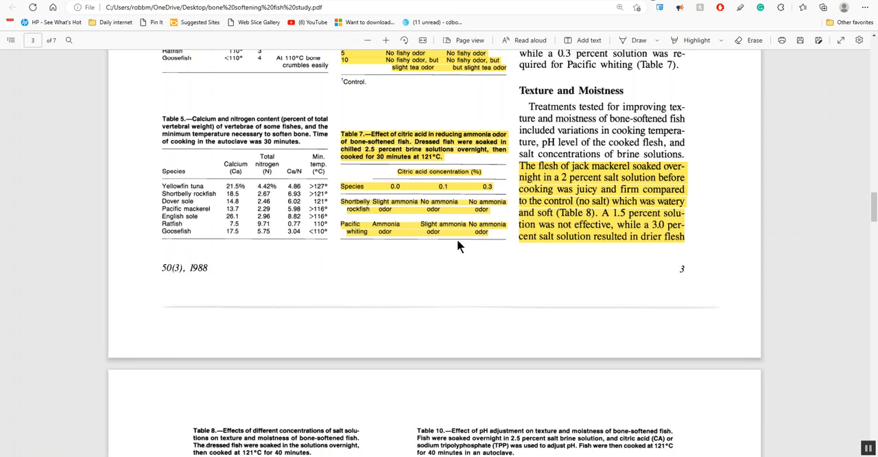
pyautogui.moveTo(408, 184)
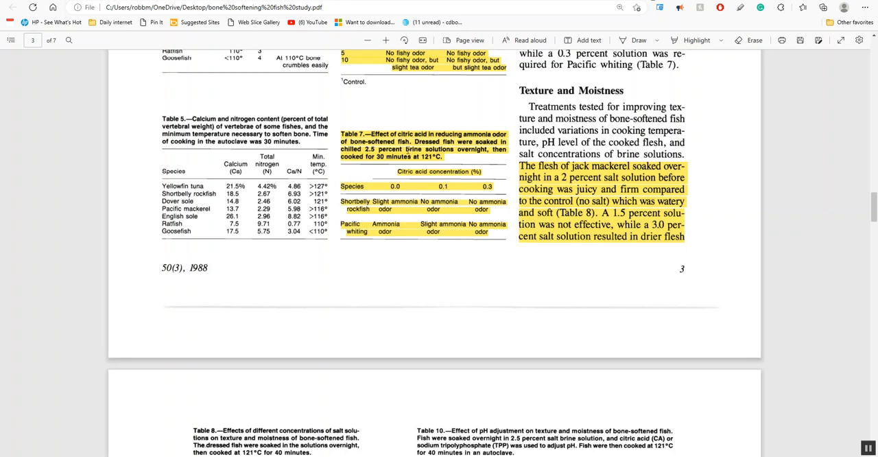
pyautogui.moveTo(437, 202)
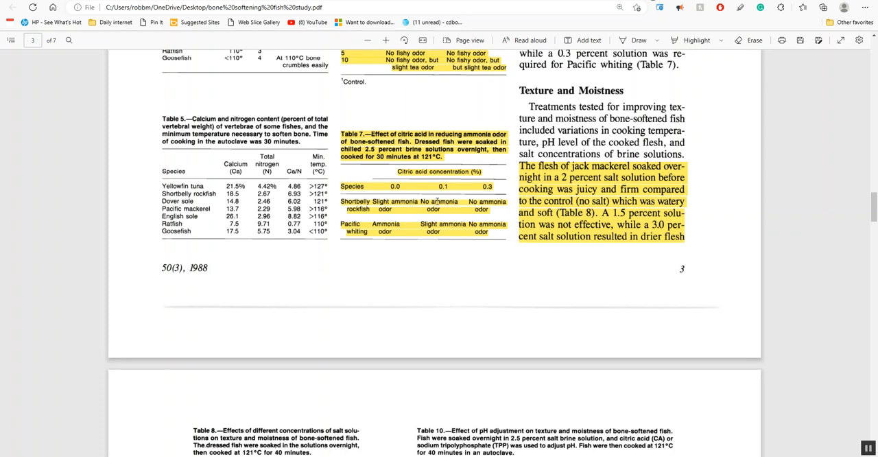
pyautogui.moveTo(391, 183)
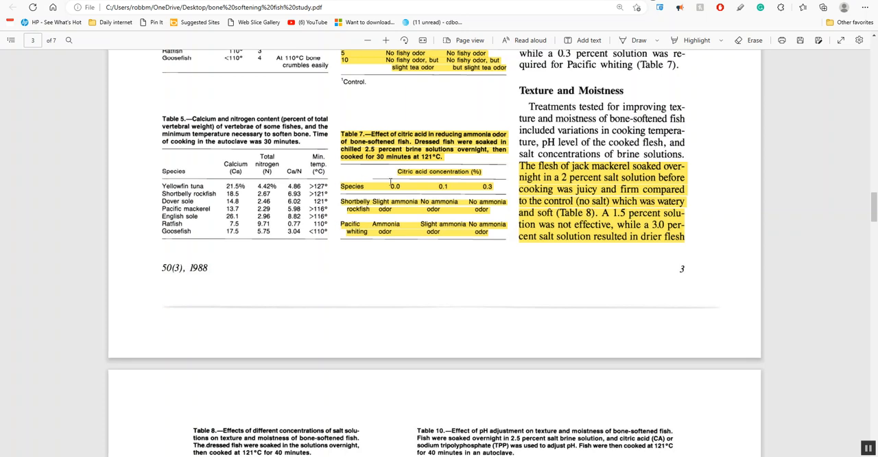
pyautogui.scroll(3)
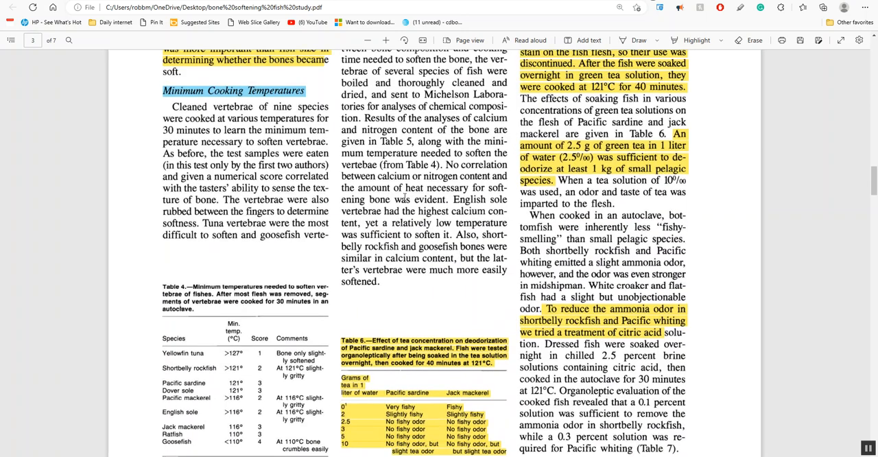
pyautogui.scroll(3)
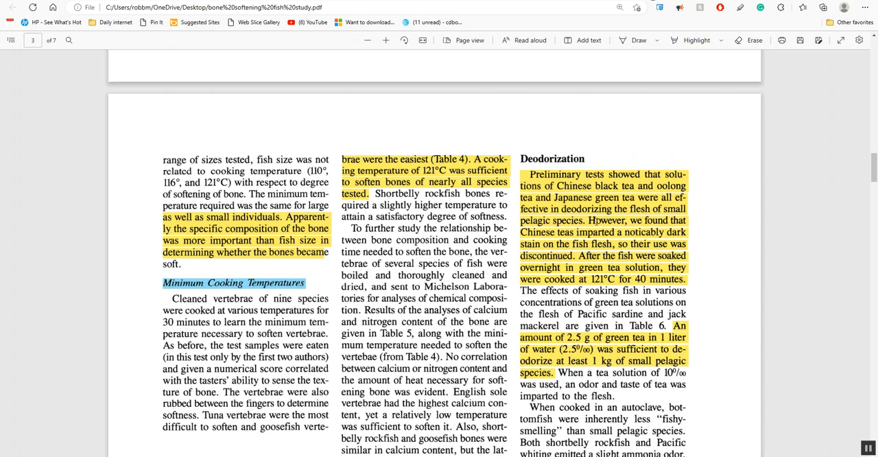
# - Scroll down to the highlighted citric acid passage and Table 6 on tea concentration
pyautogui.scroll(-3)
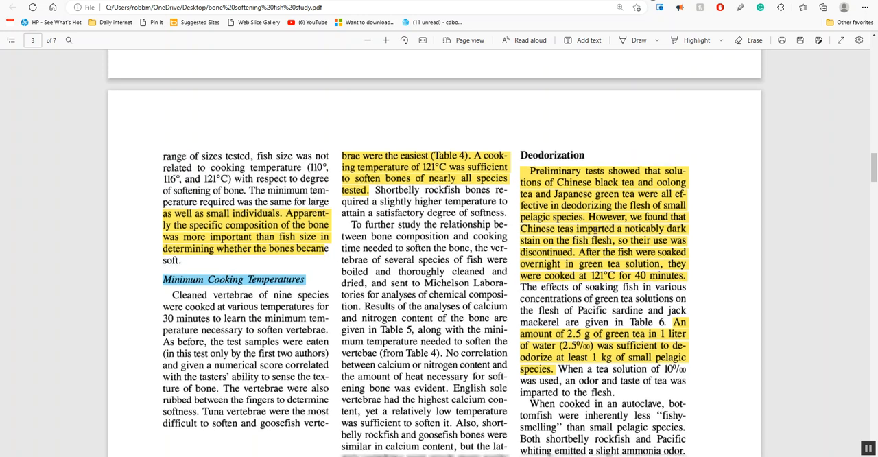
pyautogui.scroll(-3)
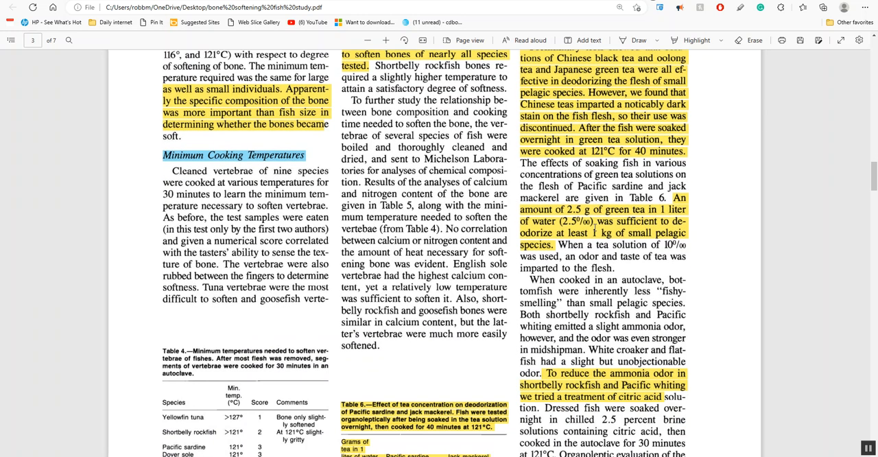
pyautogui.scroll(-3)
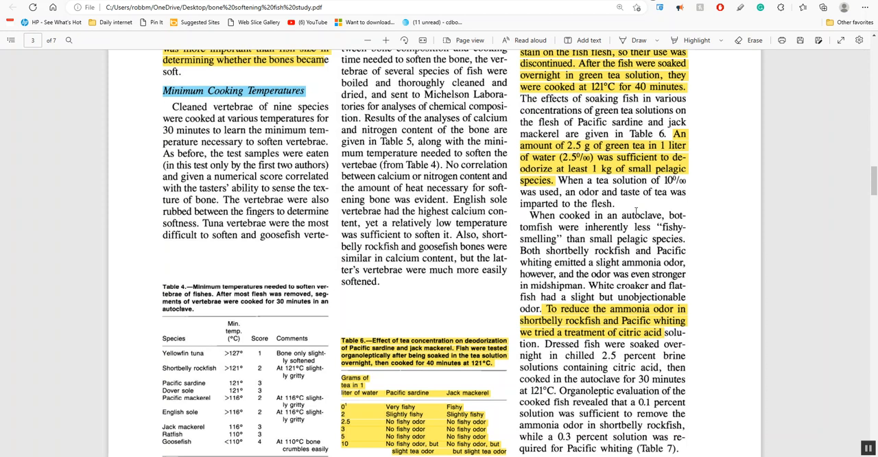
pyautogui.scroll(-3)
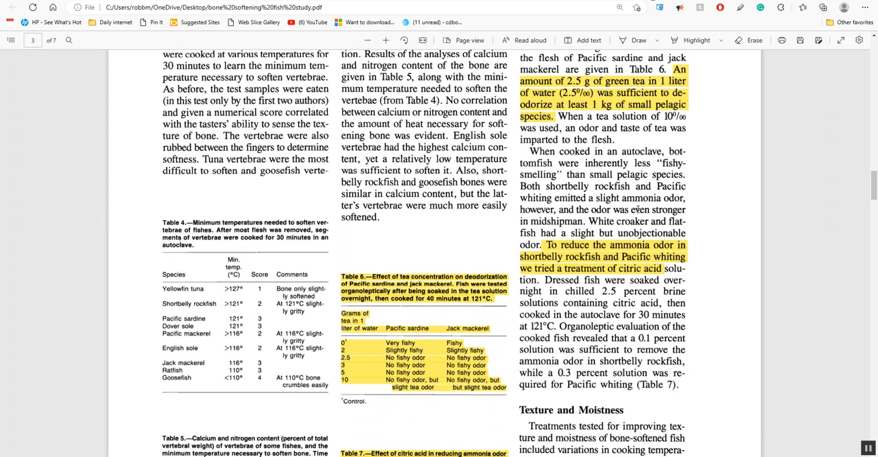
pyautogui.scroll(-3)
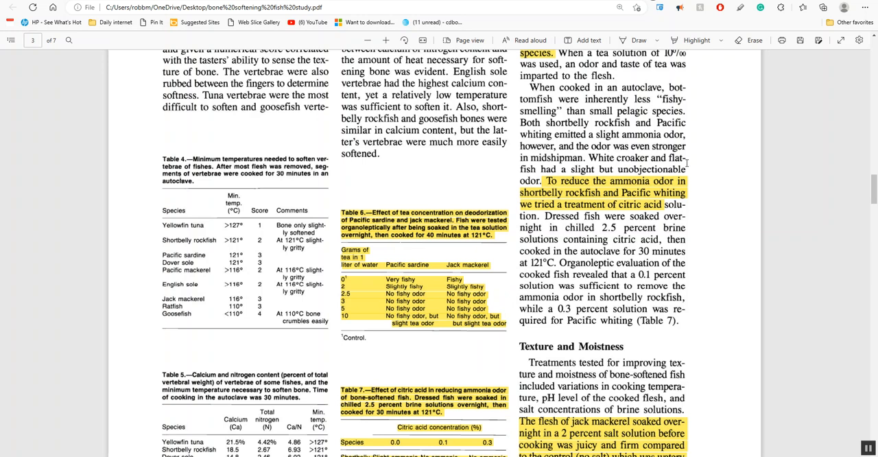
# - Scroll to page 3's bottom: Texture and Moistness findings, top of page 4, Tables 8 and 10
pyautogui.scroll(-3)
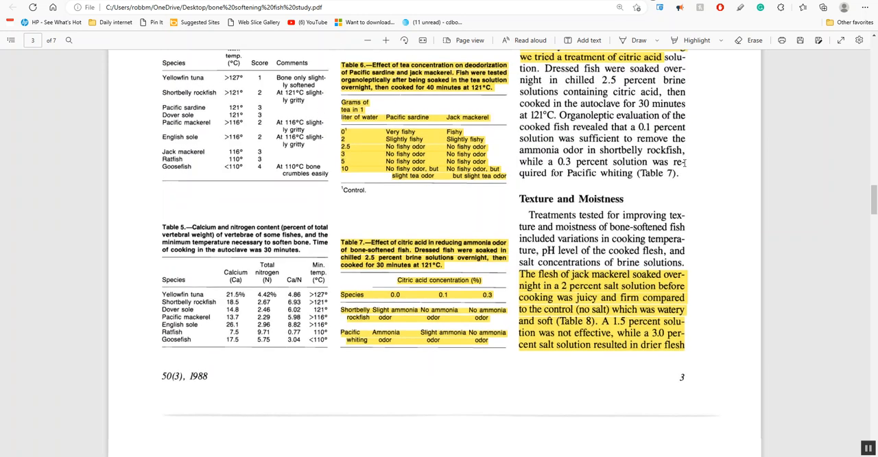
pyautogui.scroll(-3)
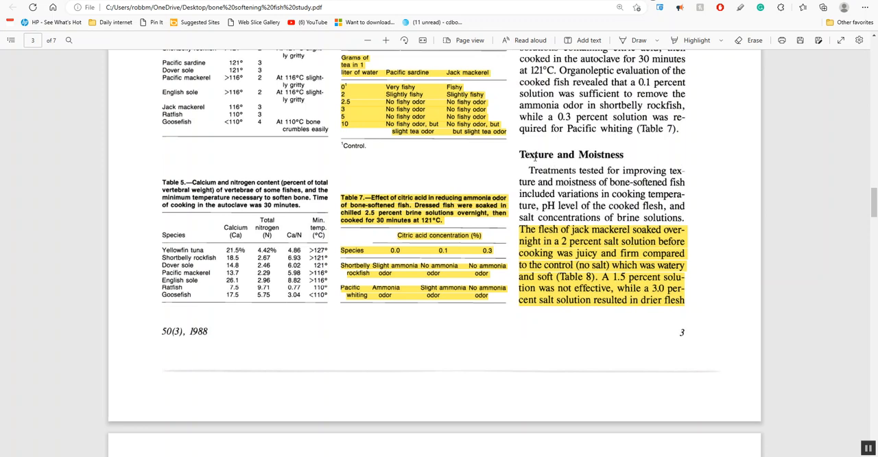
pyautogui.moveTo(570, 168)
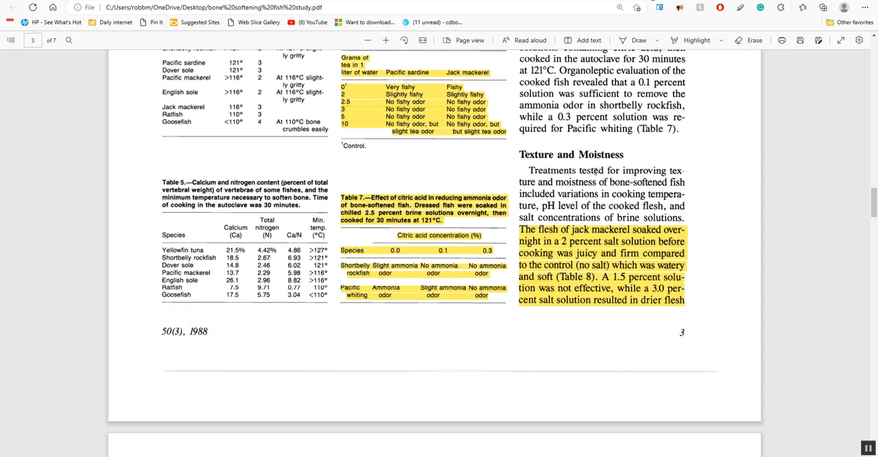
pyautogui.scroll(-3)
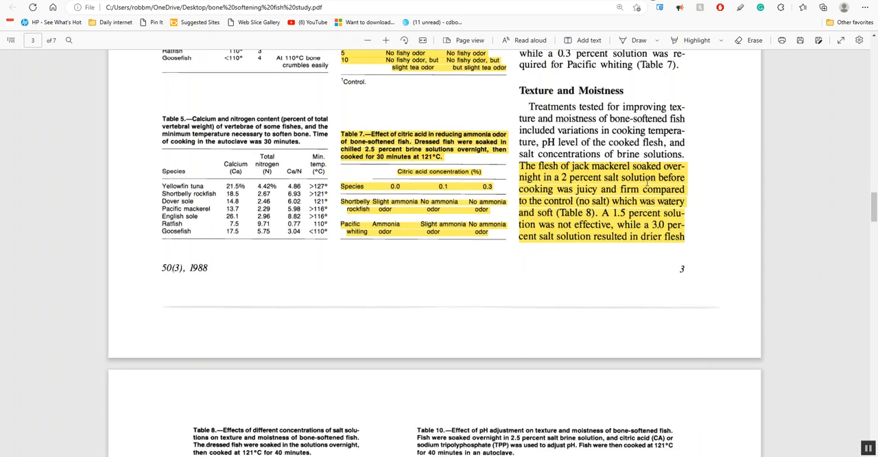
pyautogui.scroll(-3)
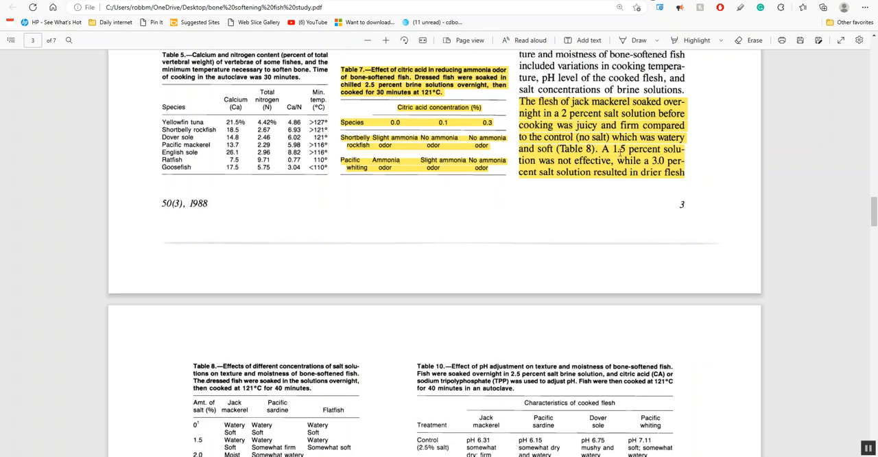
pyautogui.moveTo(665, 169)
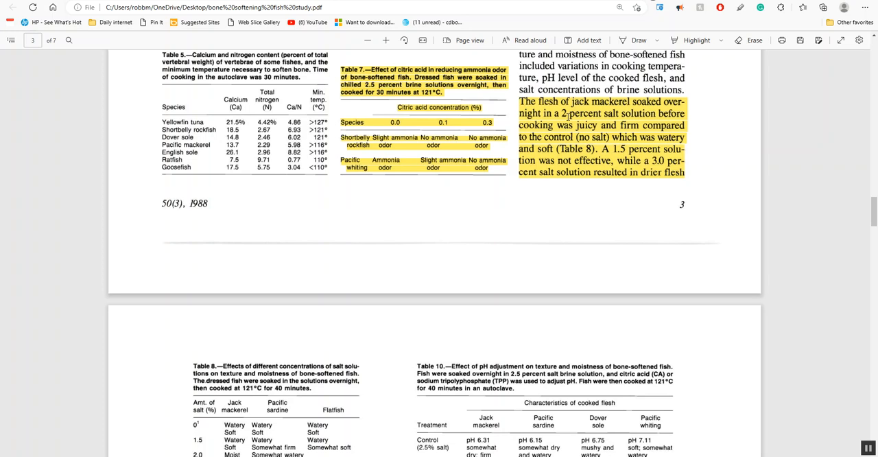
# - Scroll through page 4's pH results and Tables 9–11 to Proximate Analysis and Product Yield
pyautogui.scroll(-3)
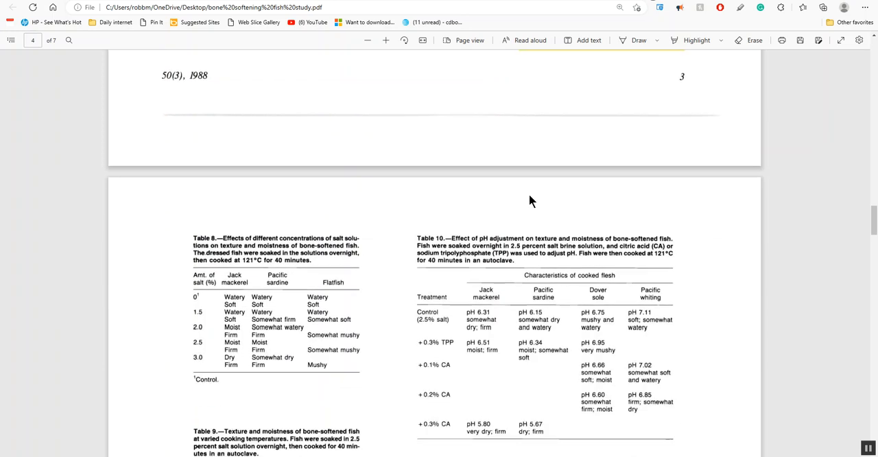
pyautogui.scroll(-3)
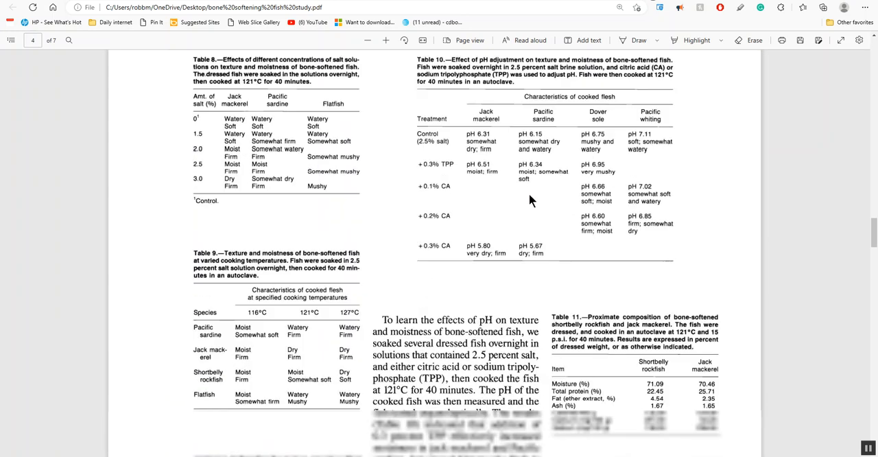
pyautogui.scroll(-3)
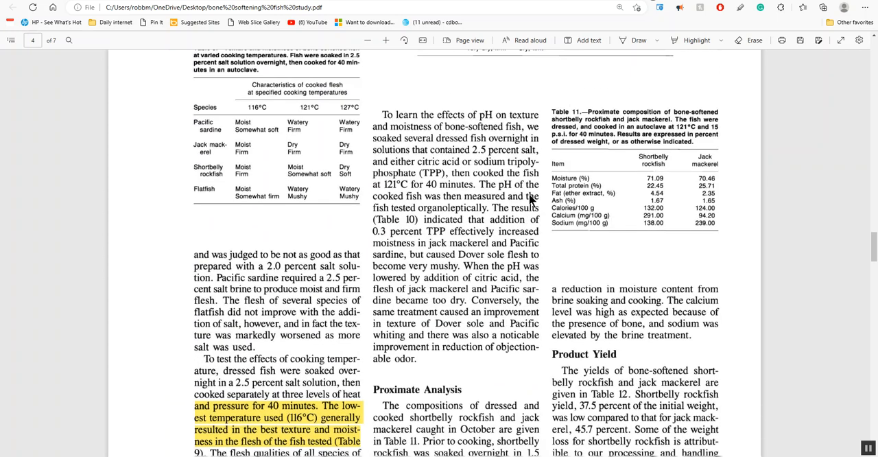
pyautogui.scroll(3)
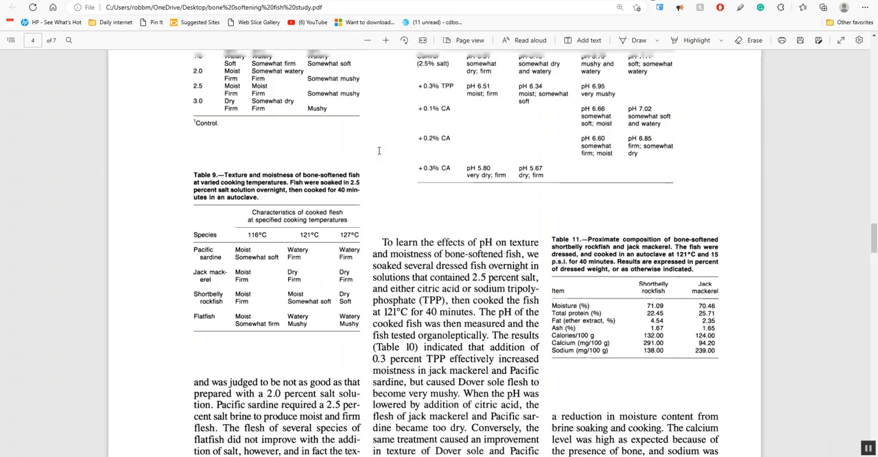
pyautogui.scroll(-3)
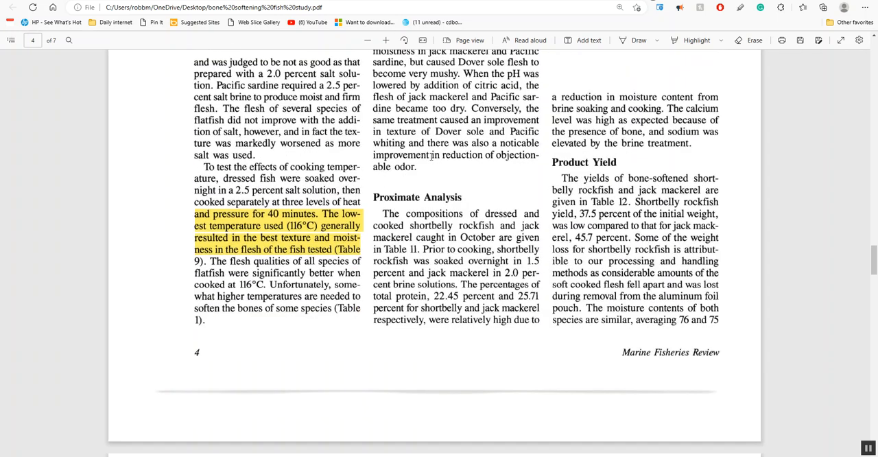
pyautogui.moveTo(470, 211)
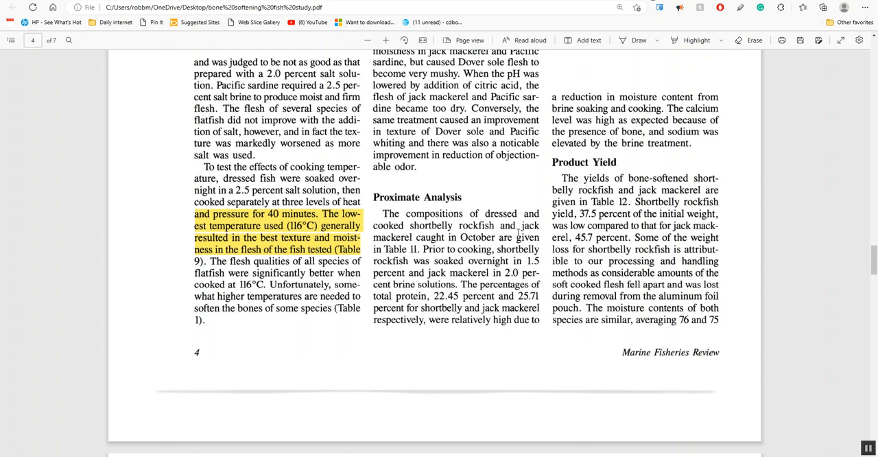
pyautogui.scroll(3)
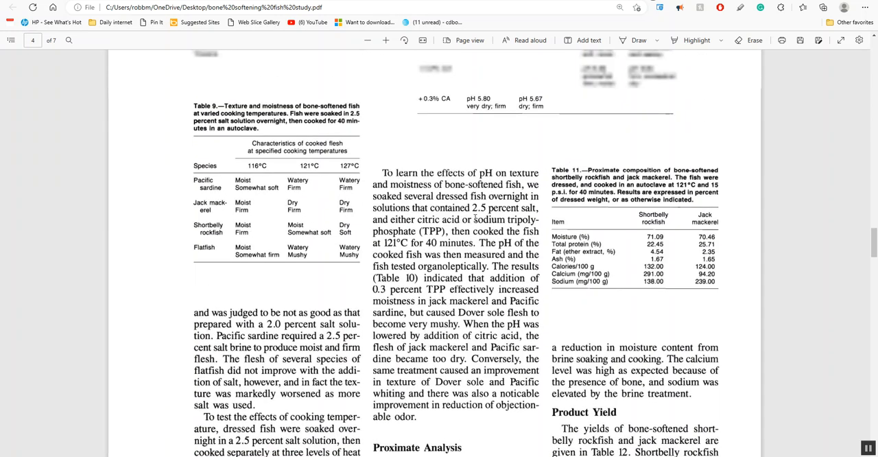
pyautogui.scroll(-3)
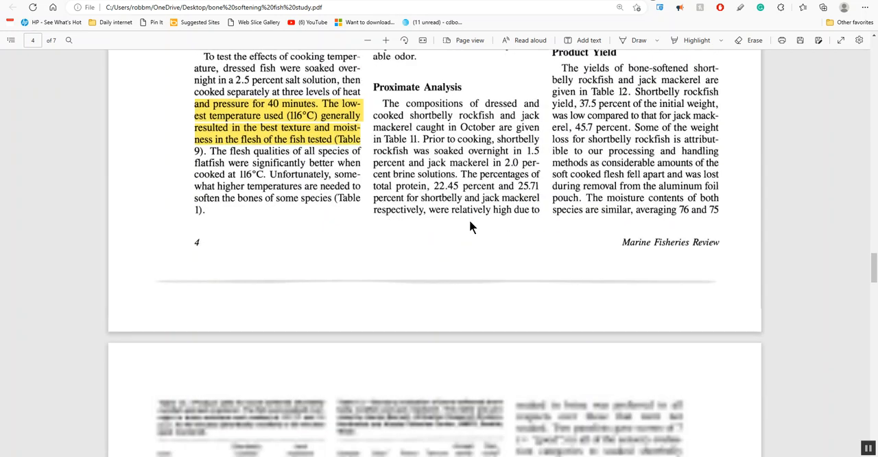
pyautogui.scroll(-3)
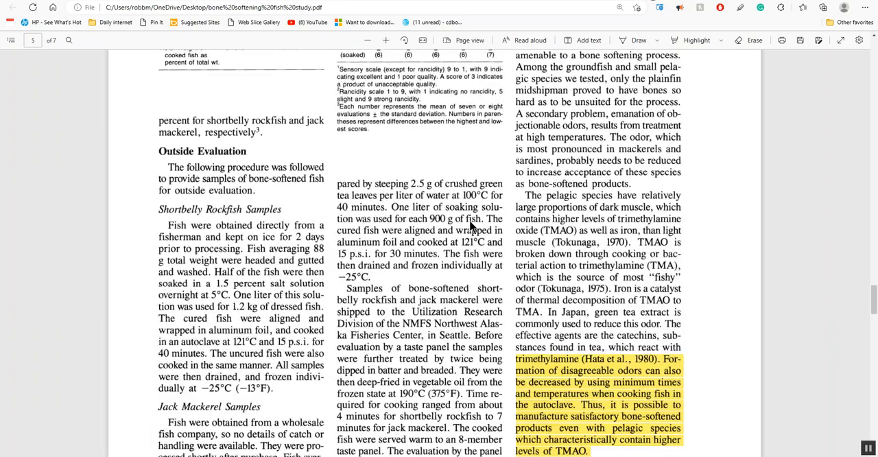
pyautogui.scroll(-3)
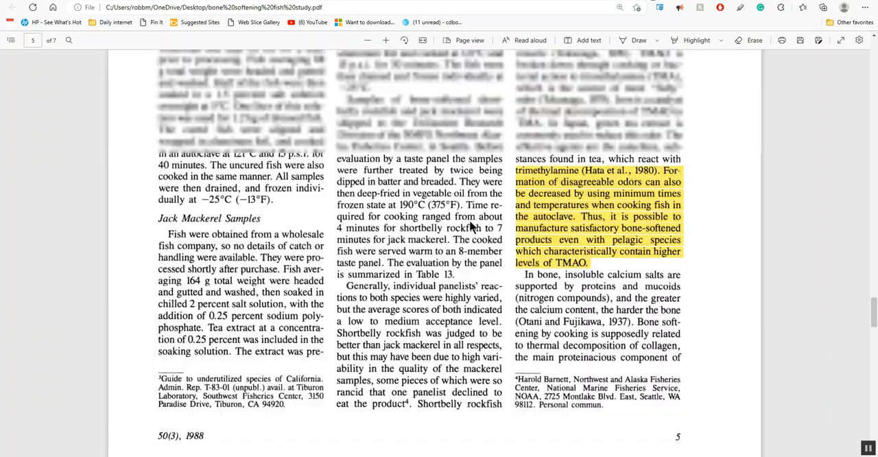
pyautogui.scroll(3)
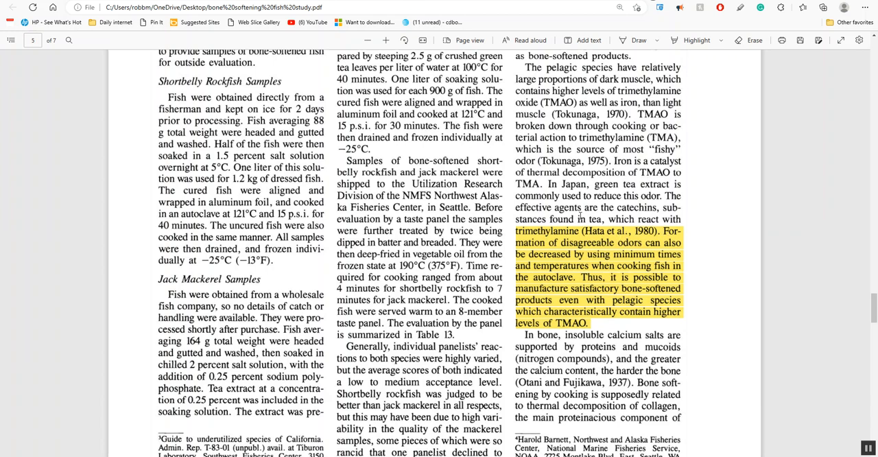
pyautogui.moveTo(682, 283)
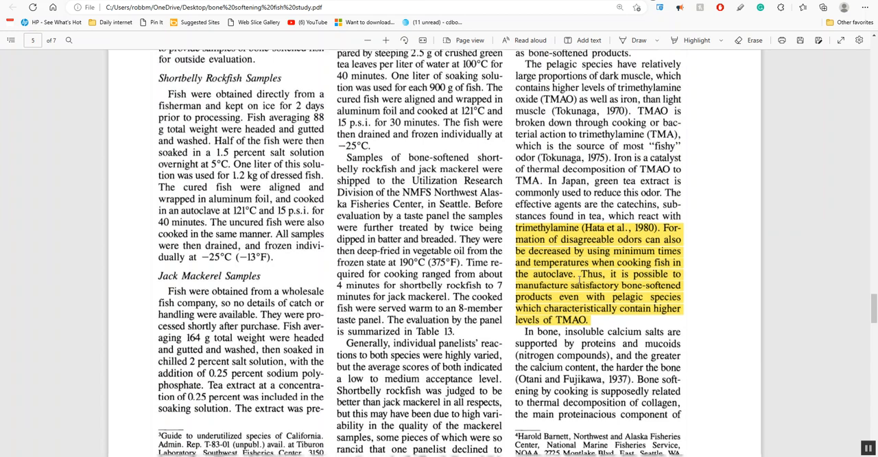
pyautogui.scroll(-3)
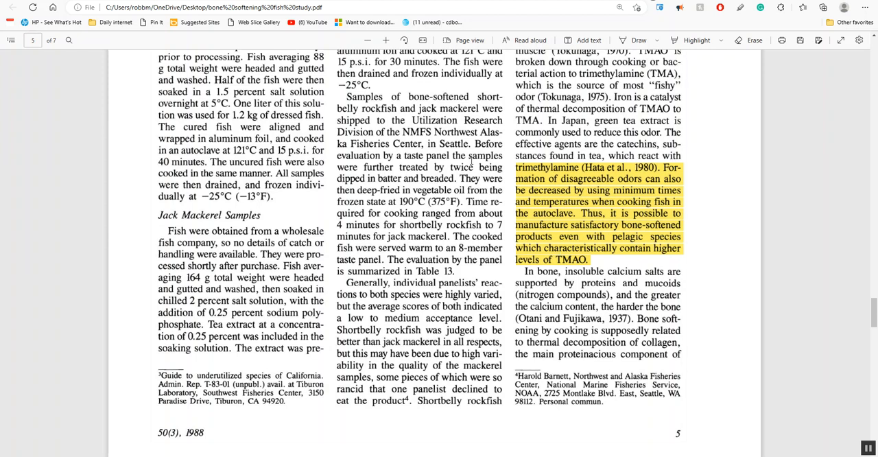
pyautogui.scroll(-3)
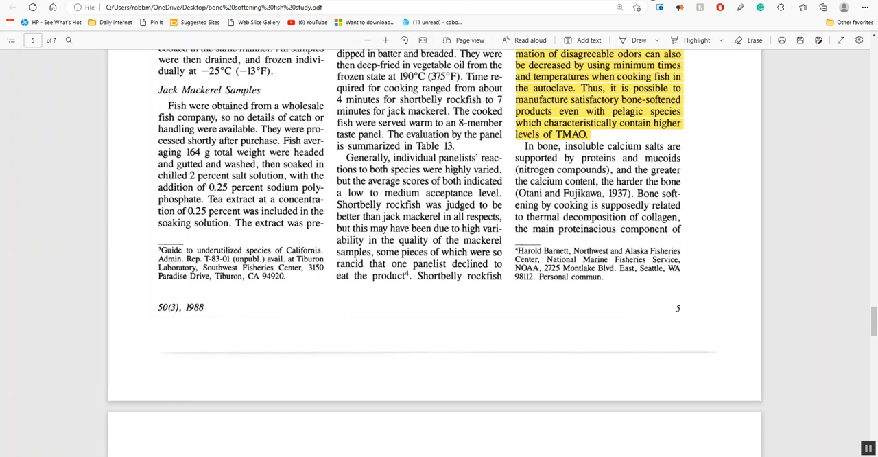
# - Scroll through page 6's highlighted Japanese product and taster passages to Recommendations and the footer
pyautogui.scroll(-3)
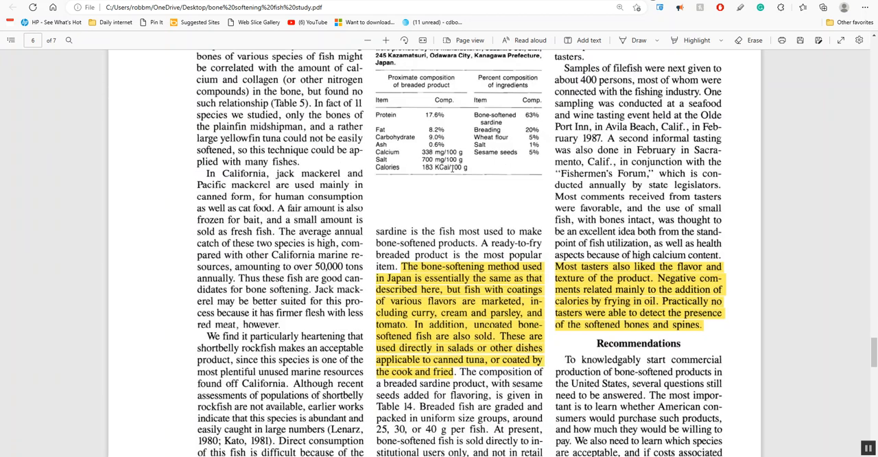
pyautogui.scroll(-3)
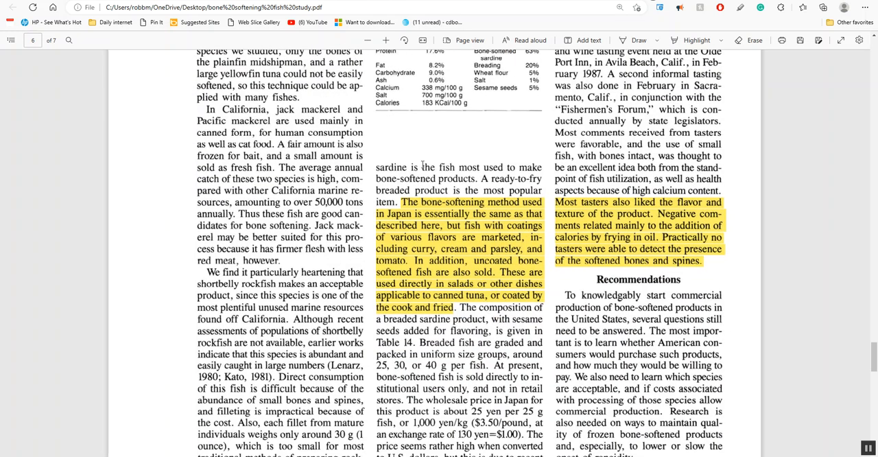
pyautogui.scroll(-3)
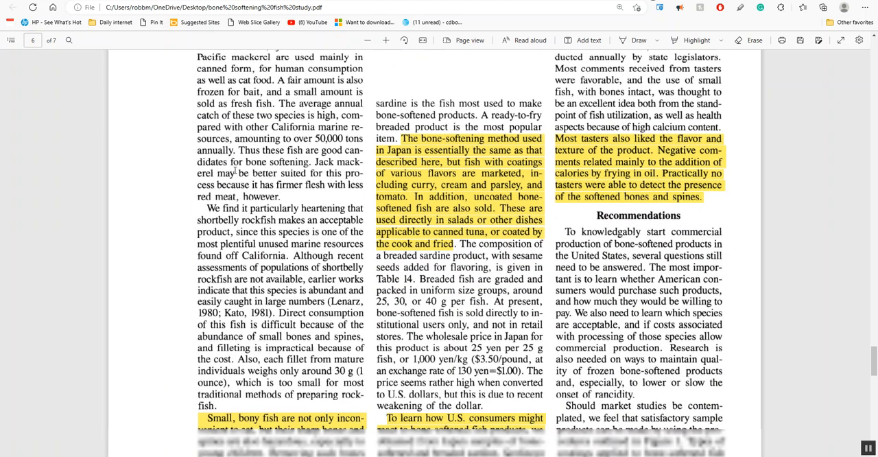
pyautogui.scroll(-3)
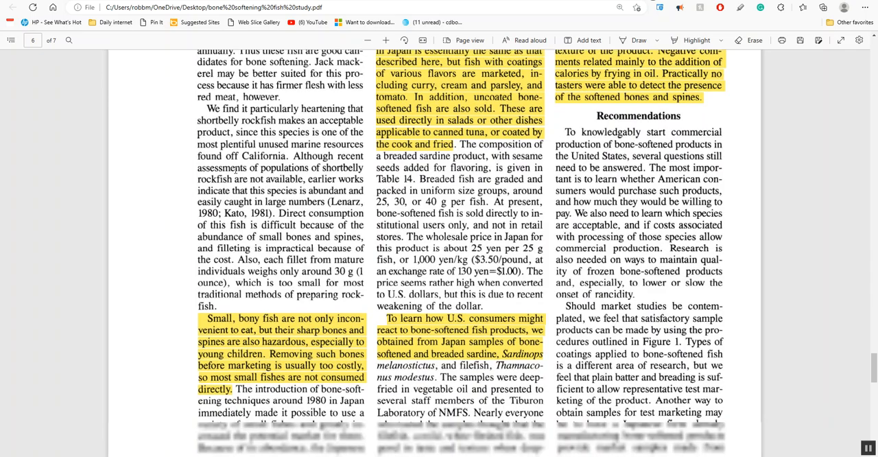
pyautogui.scroll(3)
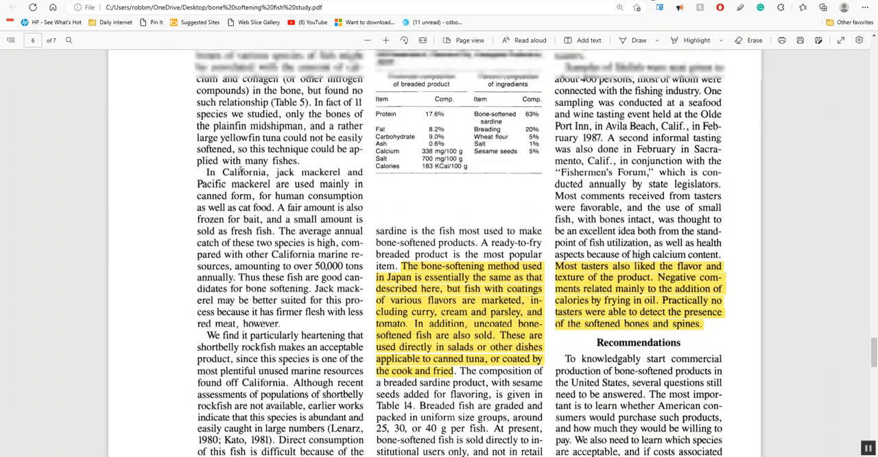
pyautogui.scroll(-3)
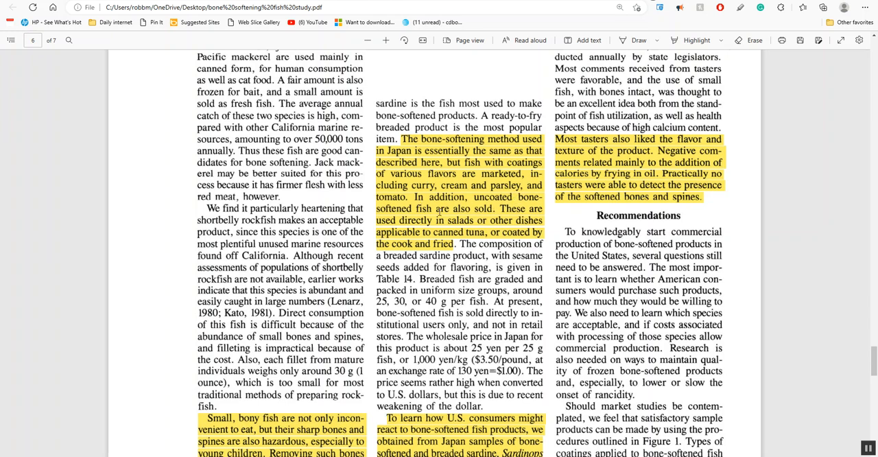
pyautogui.scroll(3)
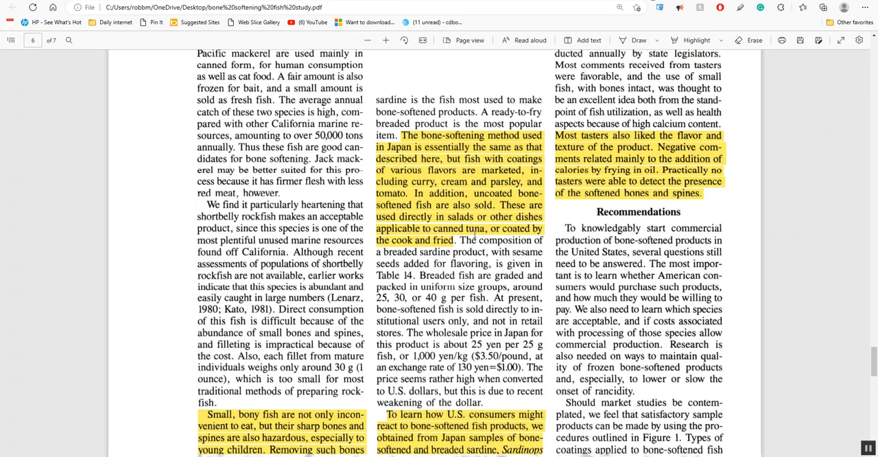
pyautogui.scroll(-3)
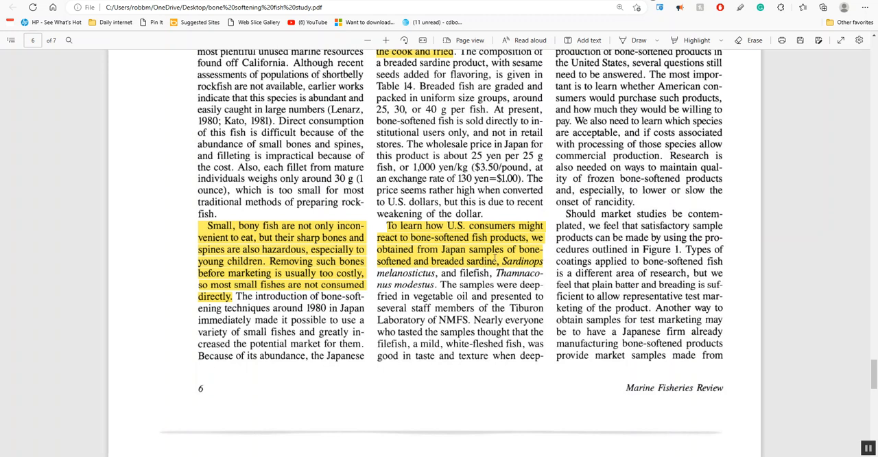
pyautogui.scroll(3)
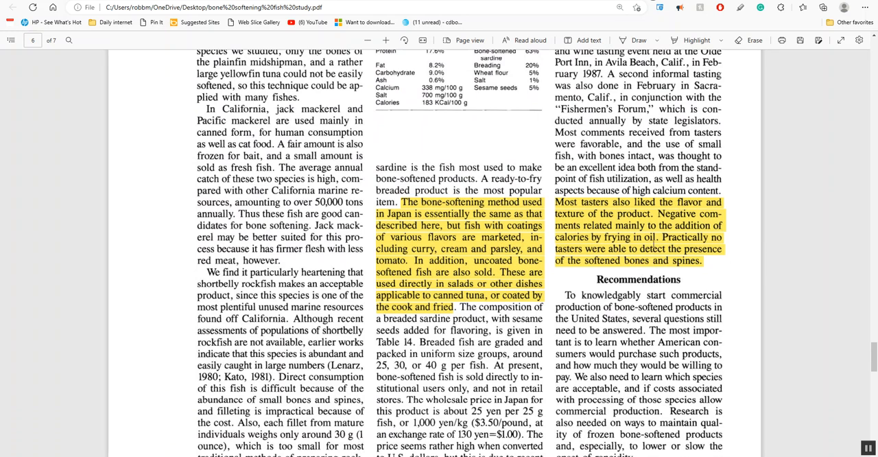
pyautogui.scroll(-3)
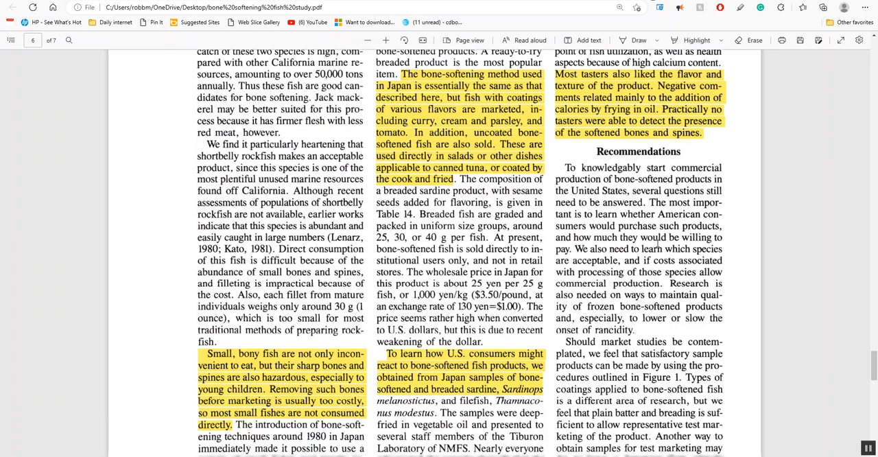
# - Scroll down to page 7's highlighted Figure 1 flowchart of bone-softening procedures
pyautogui.click(386, 40)
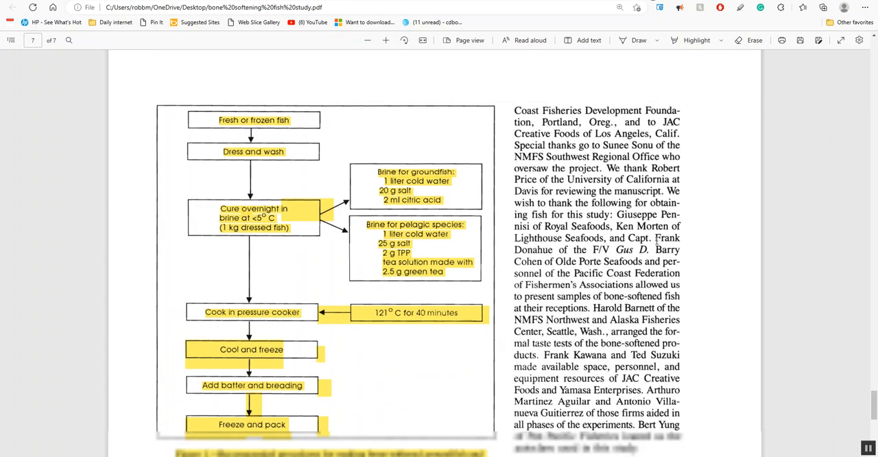
pyautogui.scroll(-3)
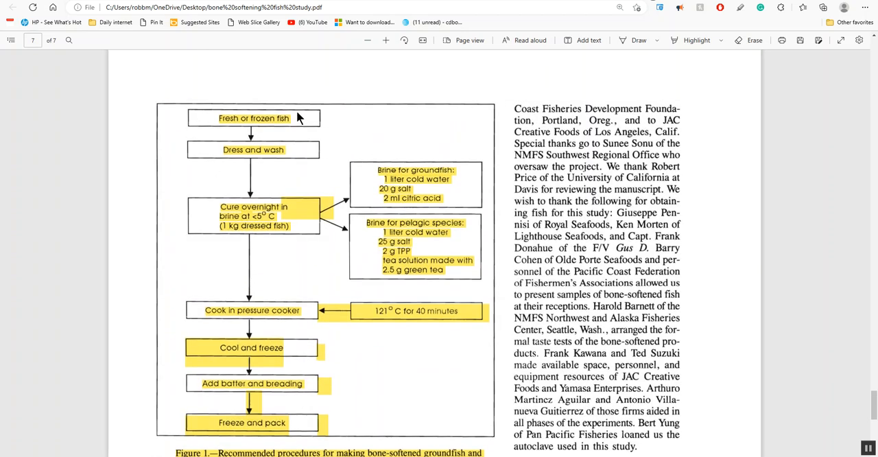
pyautogui.moveTo(289, 152)
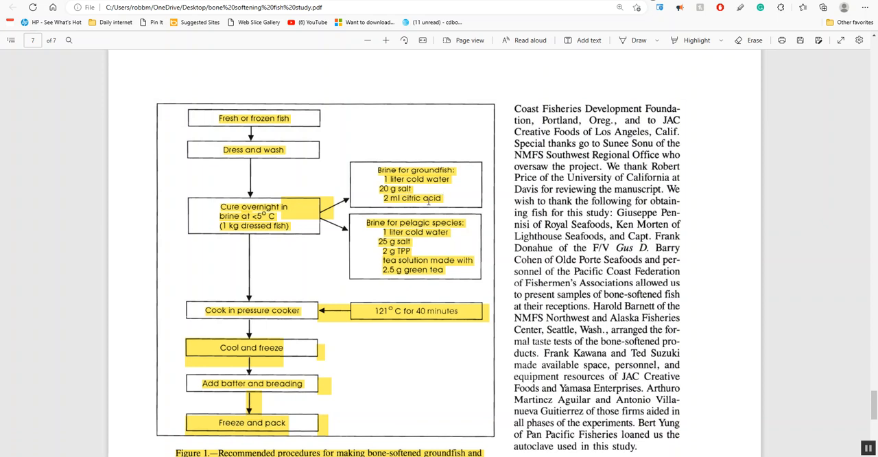
pyautogui.moveTo(444, 253)
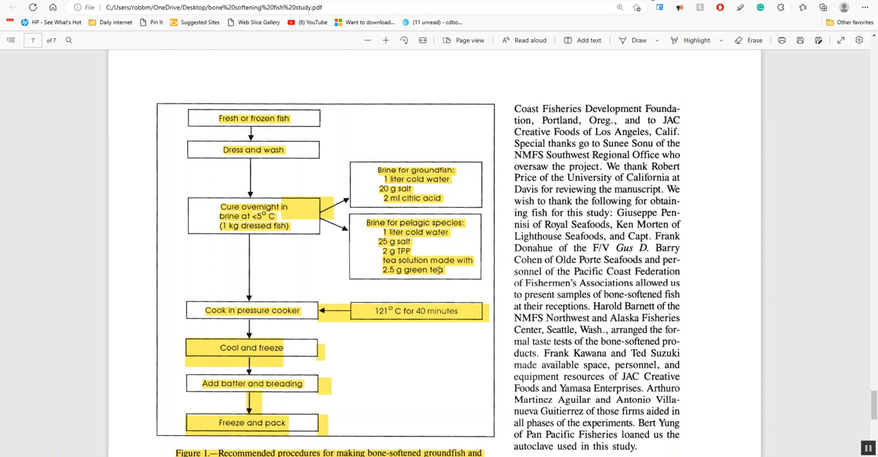
pyautogui.scroll(-3)
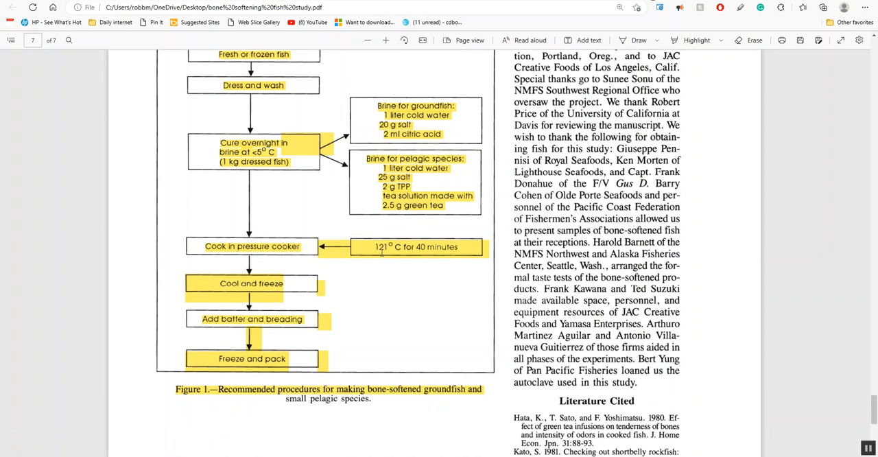
pyautogui.scroll(-3)
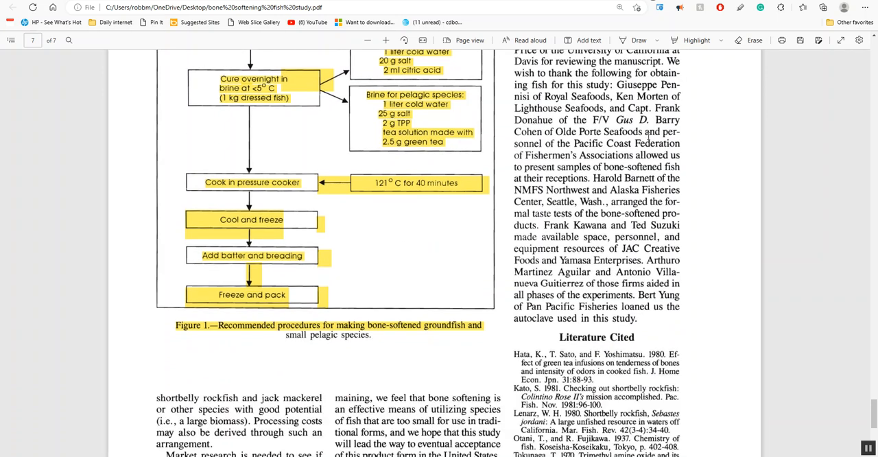
pyautogui.moveTo(376, 203)
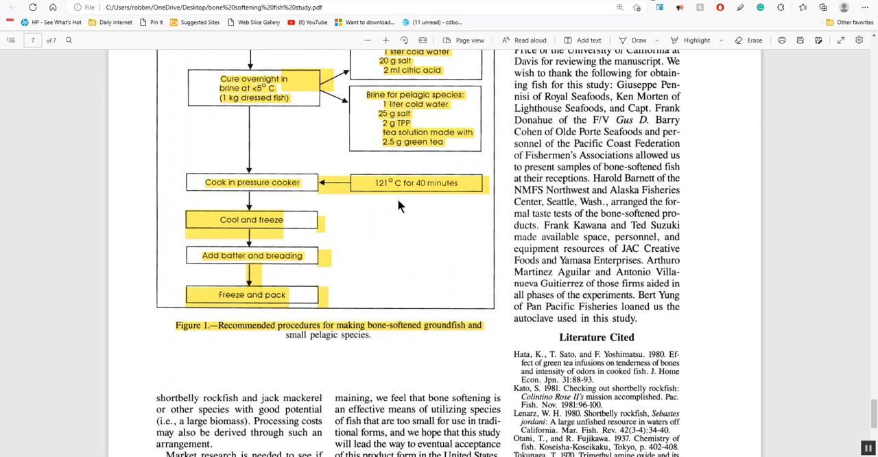
pyautogui.moveTo(268, 232)
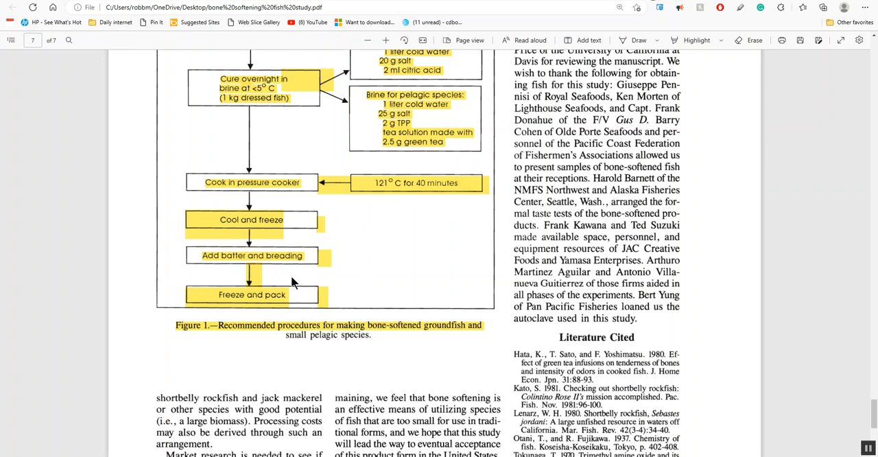
pyautogui.scroll(-3)
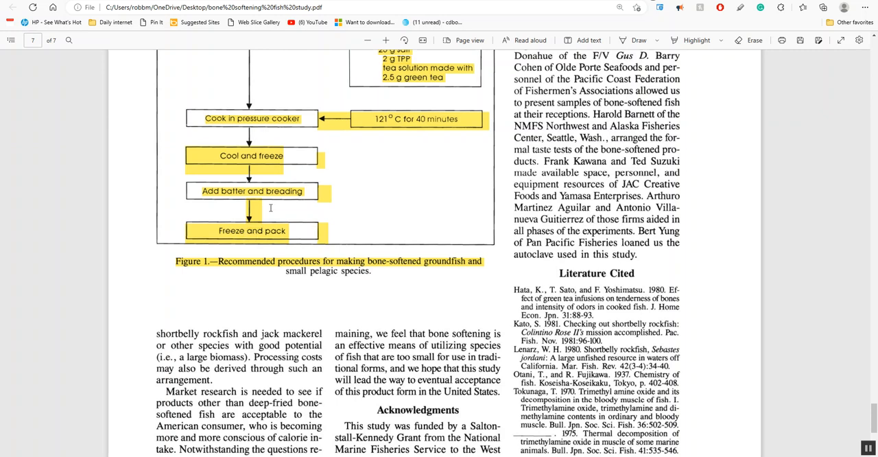
pyautogui.scroll(3)
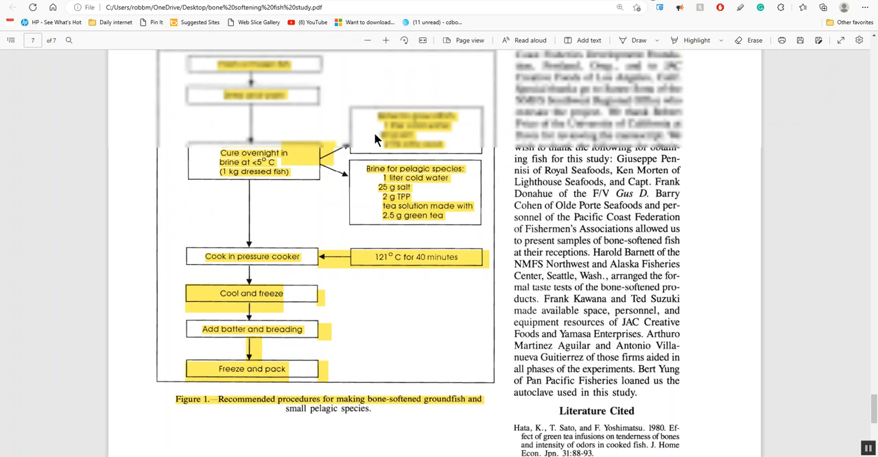
pyautogui.scroll(3)
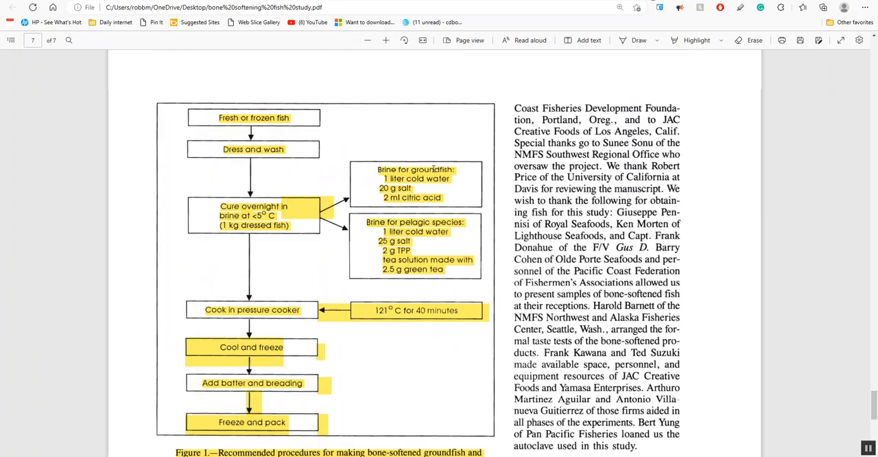
# - Scroll back up from page 4 to the fish study's title on page 1
pyautogui.scroll(-3)
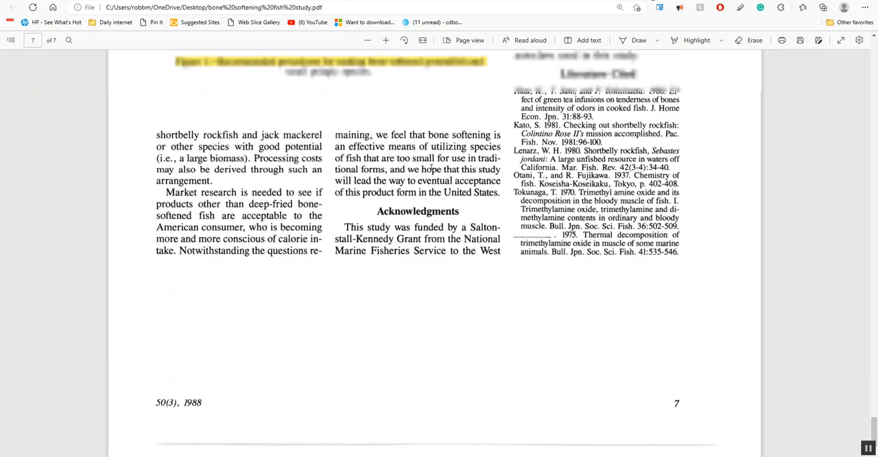
pyautogui.scroll(3)
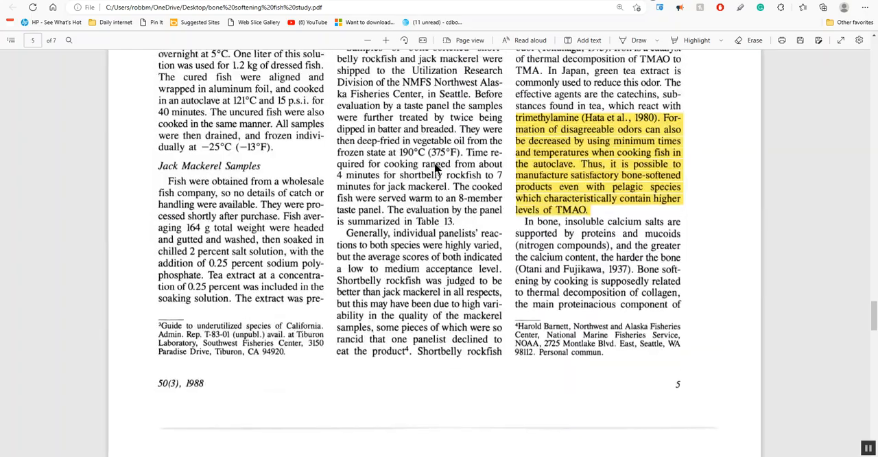
pyautogui.scroll(-3)
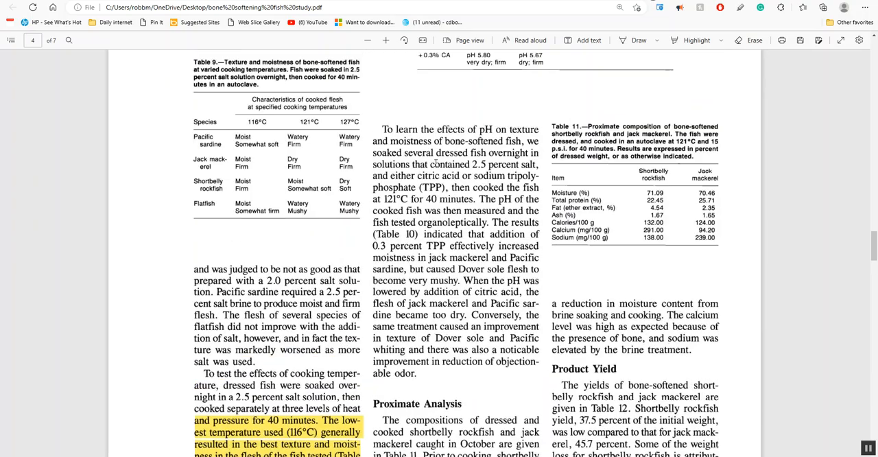
pyautogui.scroll(3)
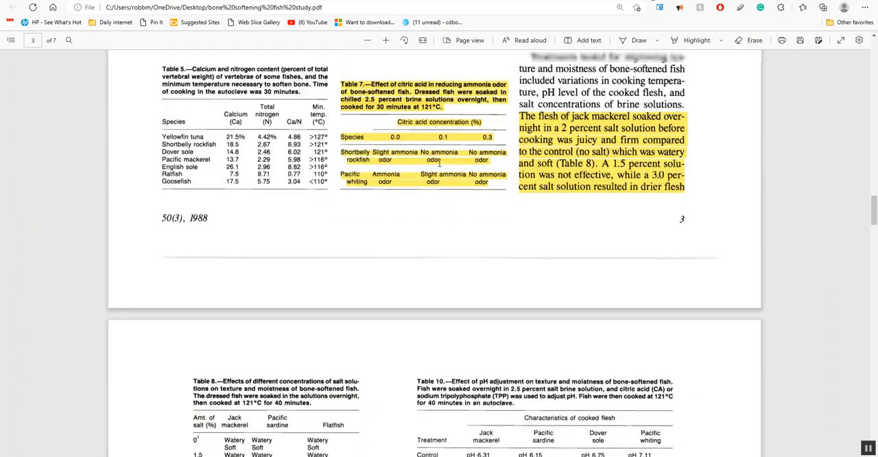
pyautogui.scroll(3)
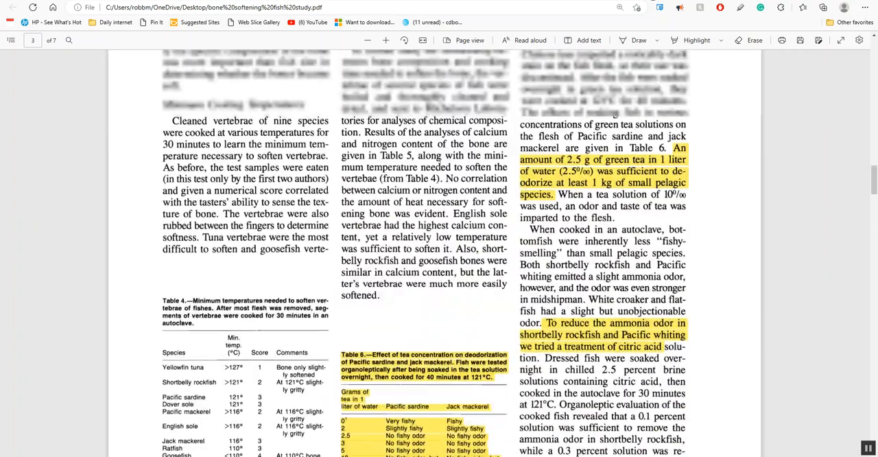
pyautogui.scroll(3)
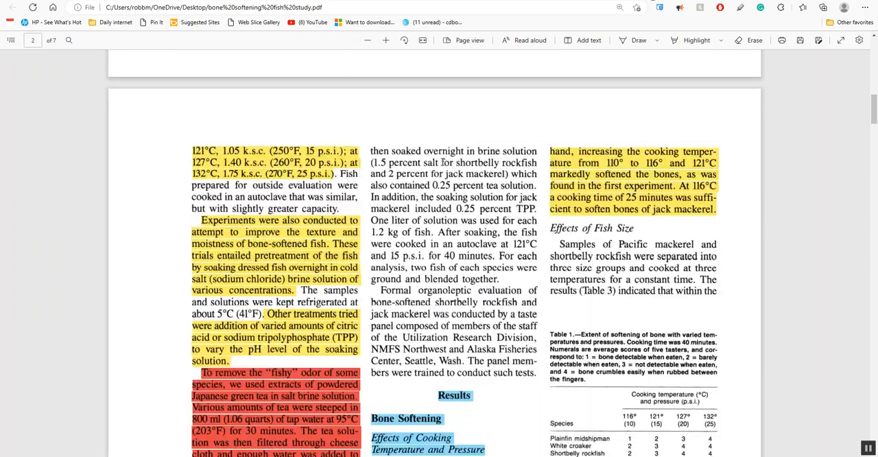
pyautogui.scroll(3)
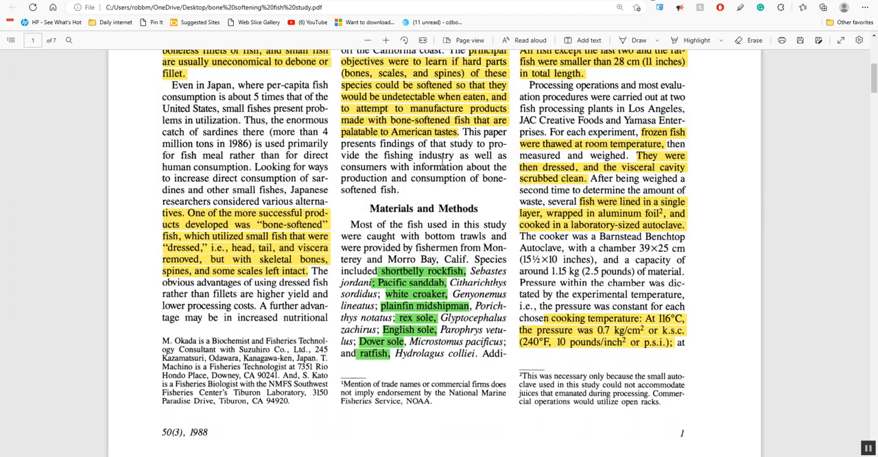
pyautogui.scroll(3)
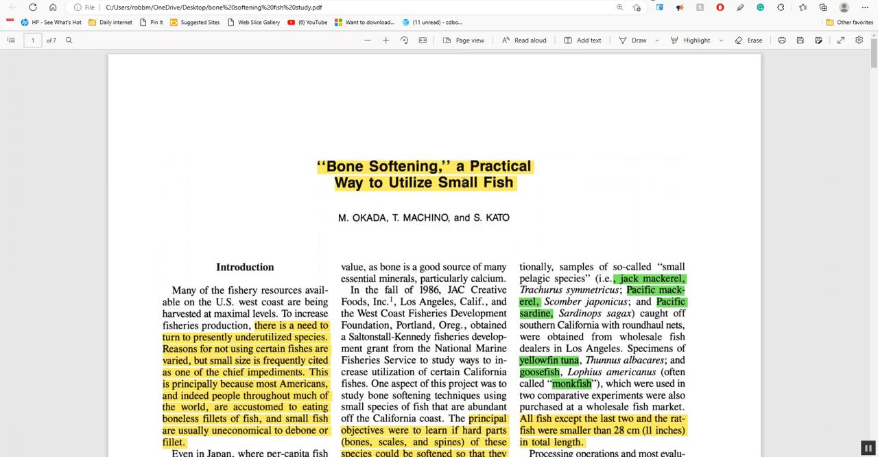
pyautogui.moveTo(365, 153)
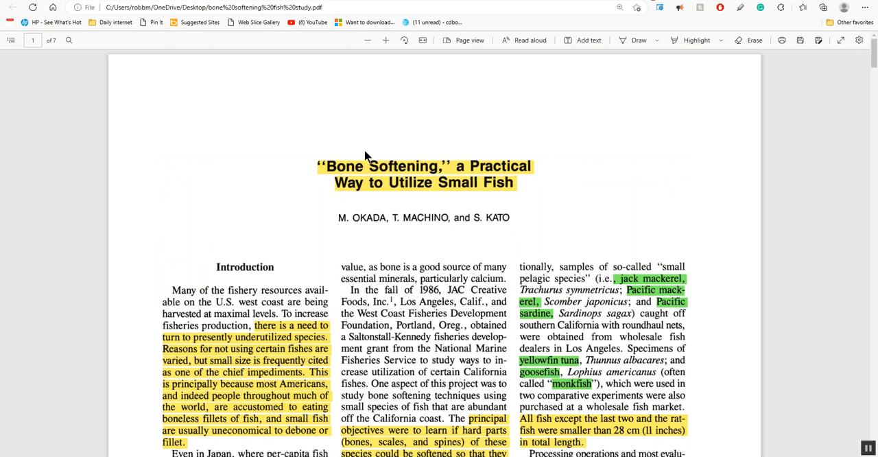
pyautogui.moveTo(394, 125)
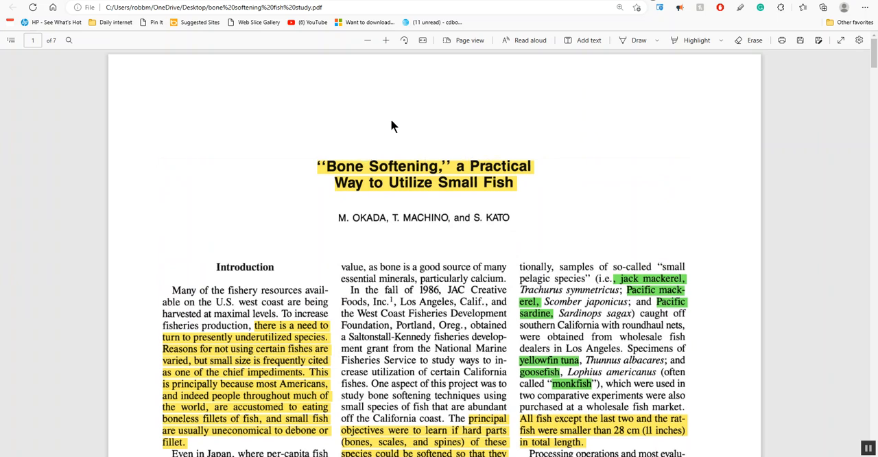
pyautogui.moveTo(322, 122)
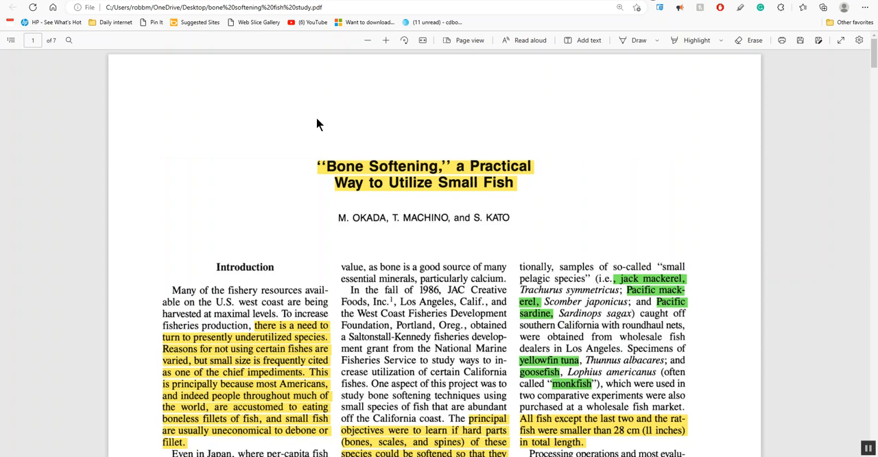
pyautogui.moveTo(624, 198)
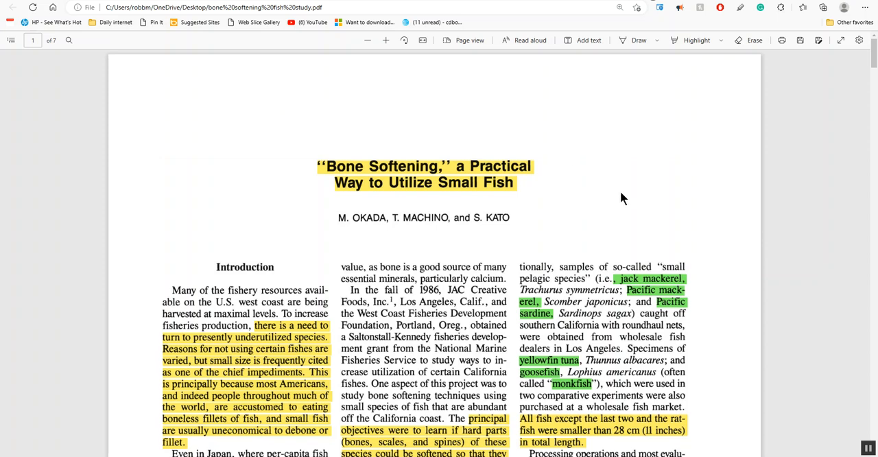
pyautogui.moveTo(645, 190)
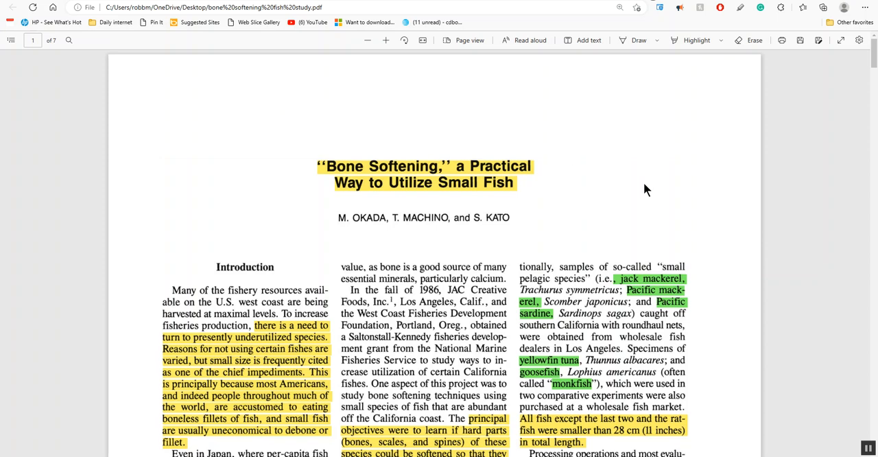
# - Scroll down to the top of page 2
pyautogui.scroll(-3)
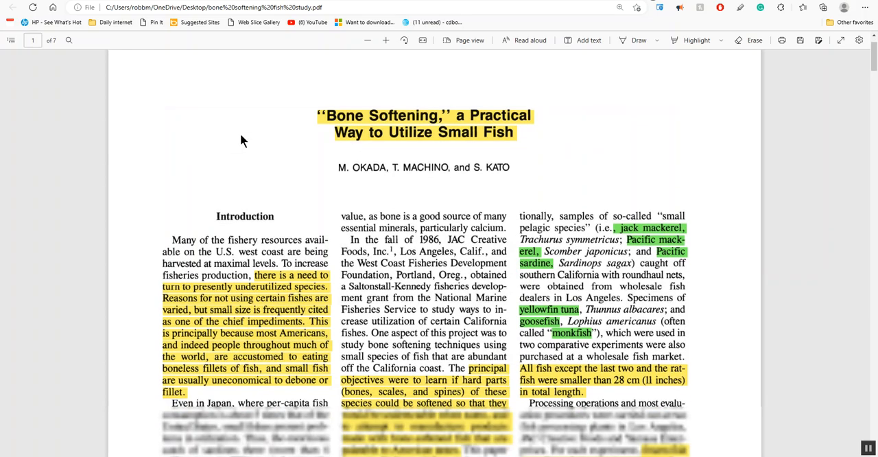
pyautogui.scroll(-3)
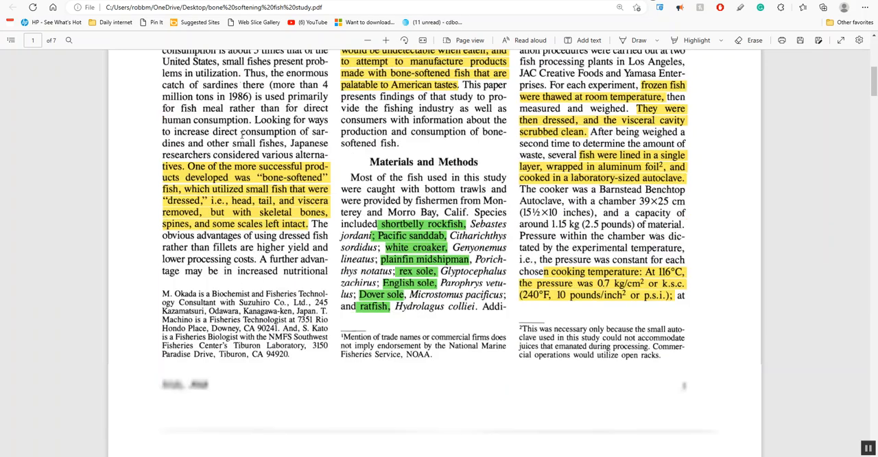
pyautogui.scroll(-3)
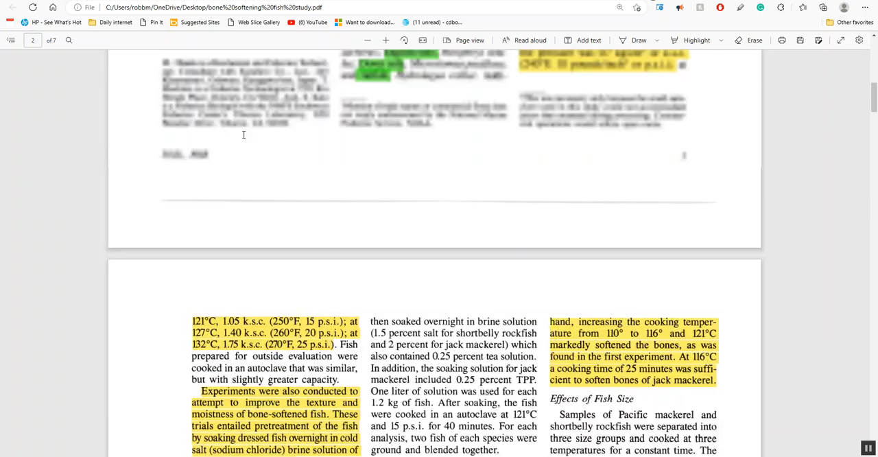
pyautogui.scroll(3)
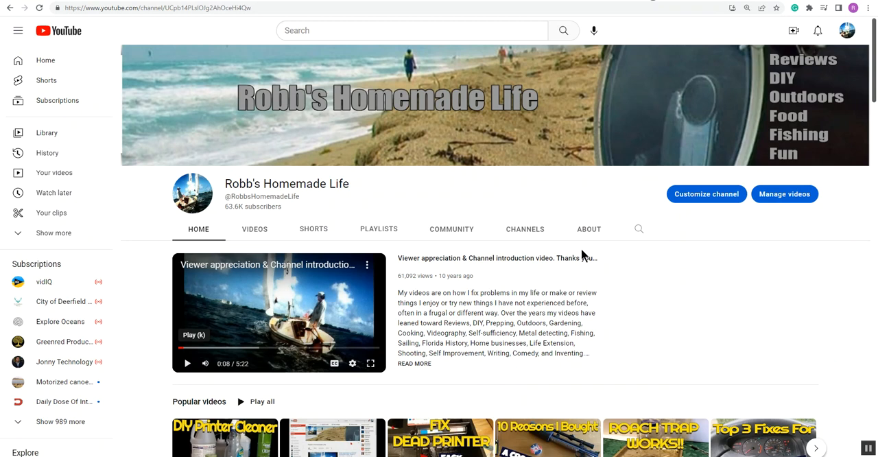
pyautogui.scroll(-3)
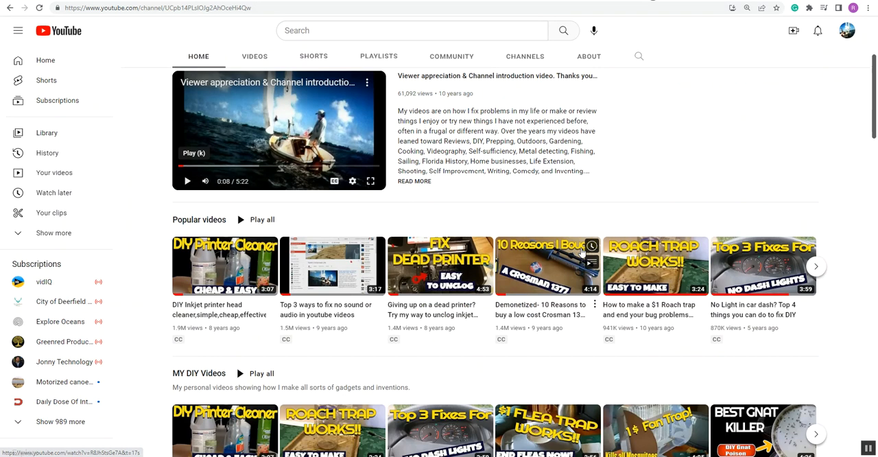
pyautogui.scroll(-3)
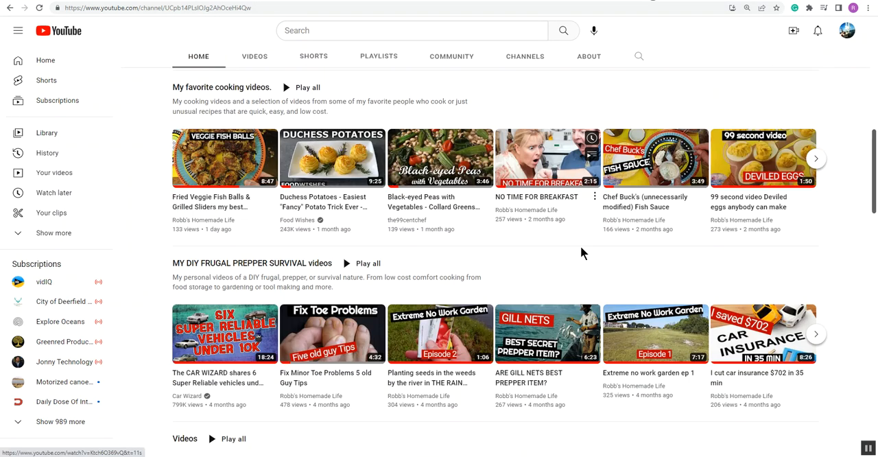
pyautogui.scroll(-3)
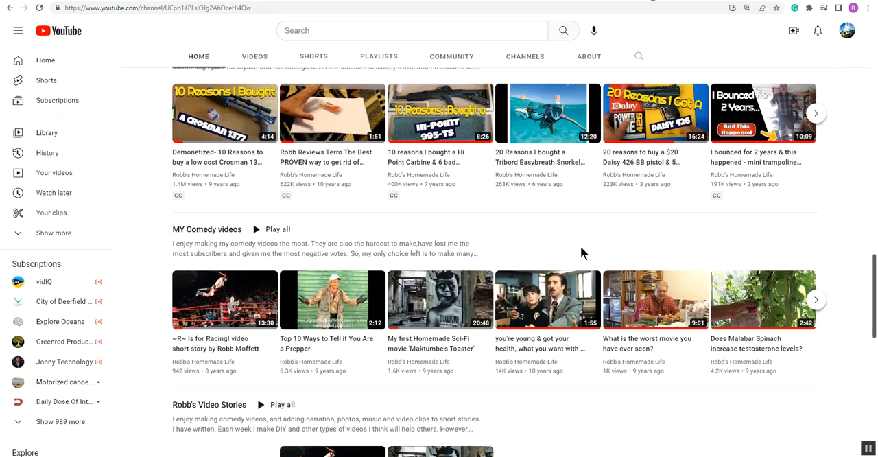
pyautogui.scroll(-3)
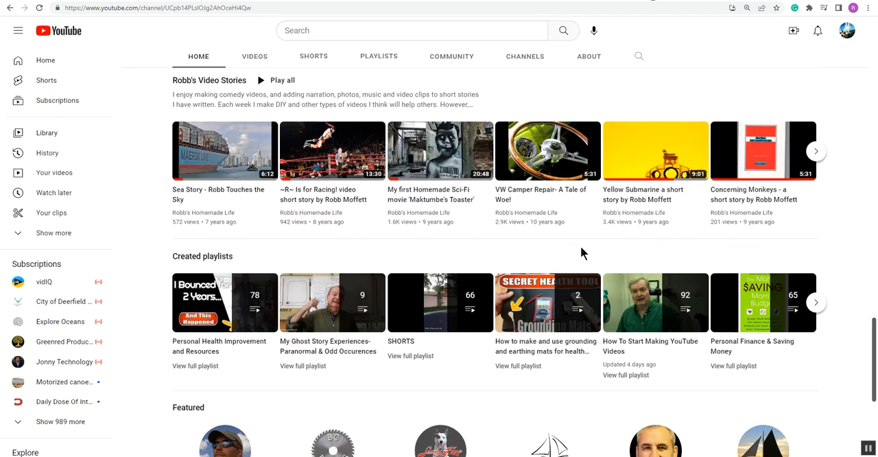
pyautogui.scroll(-3)
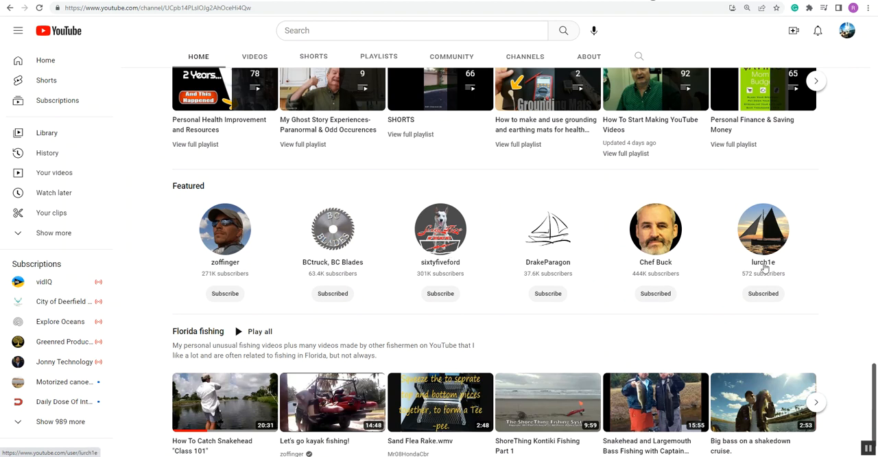
pyautogui.moveTo(817, 313)
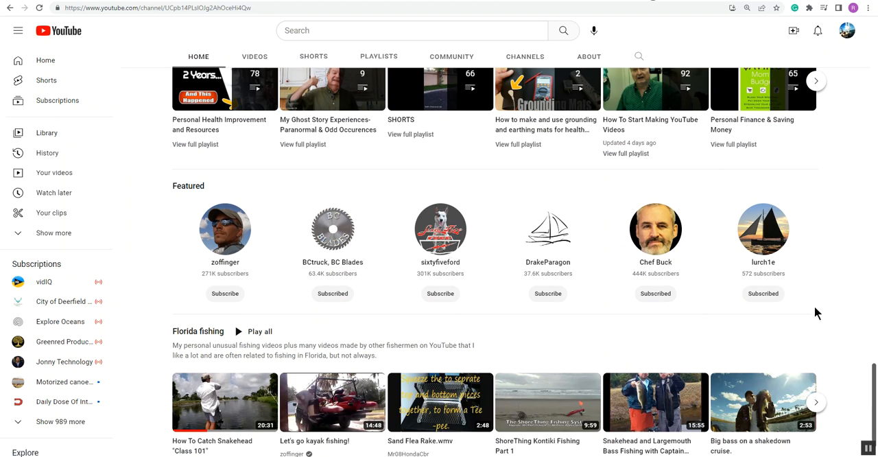
pyautogui.scroll(3)
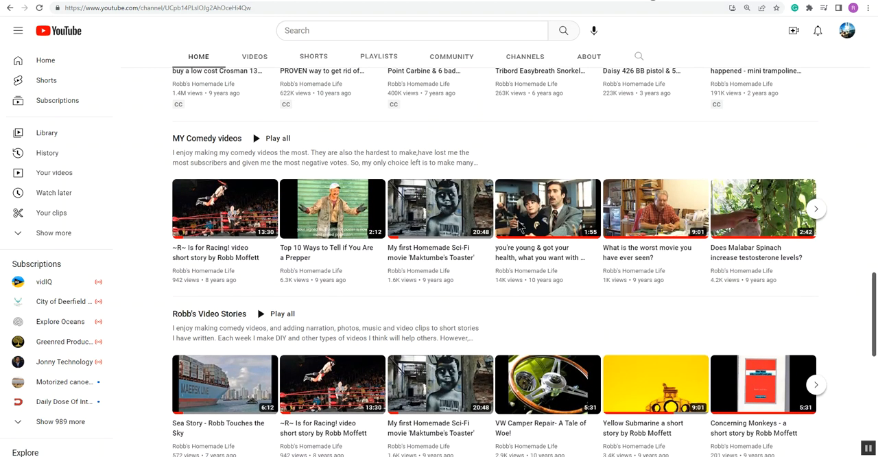
pyautogui.scroll(3)
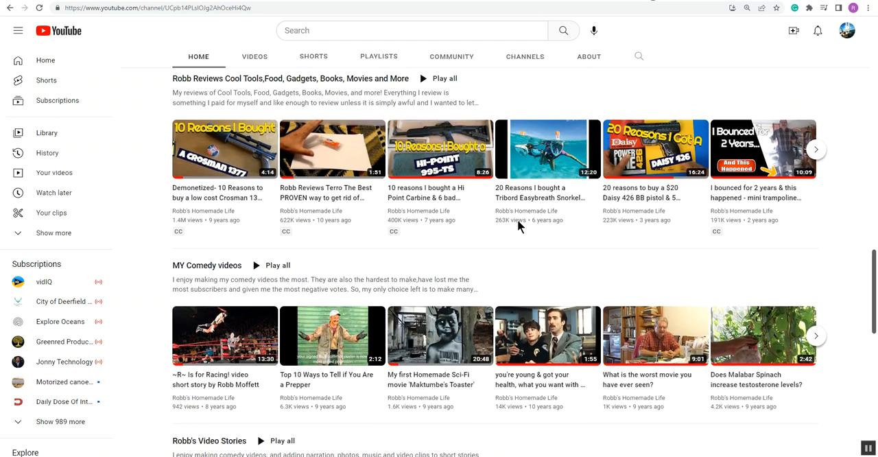
pyautogui.scroll(3)
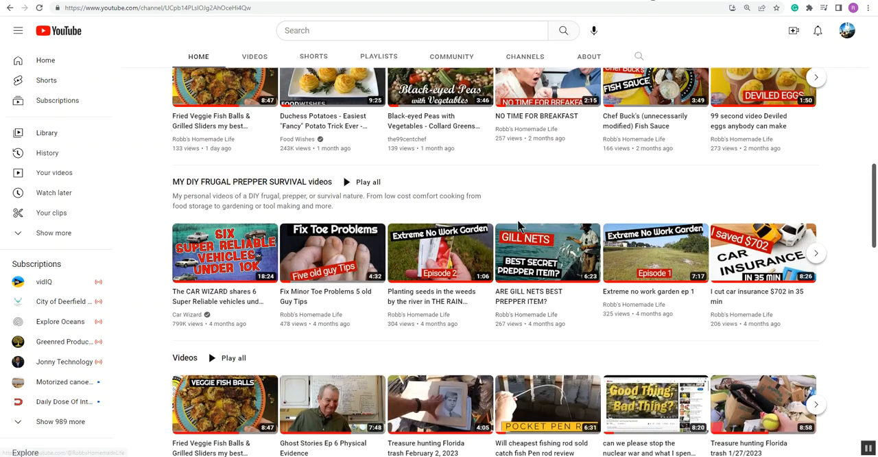
pyautogui.scroll(3)
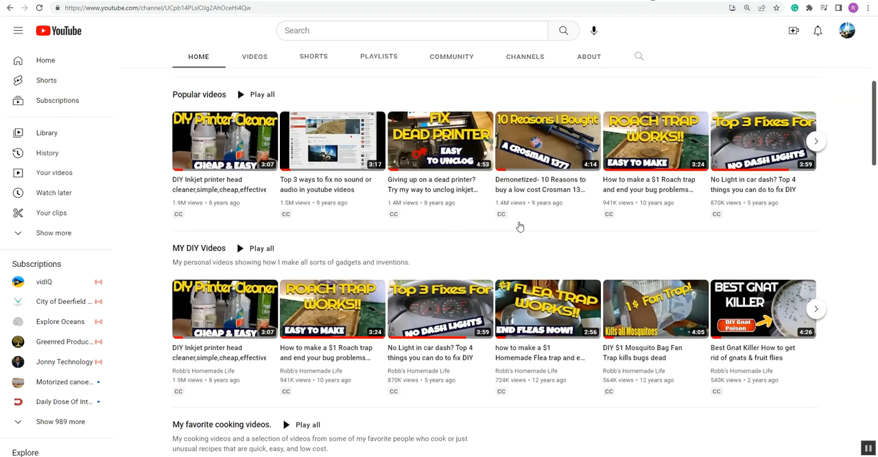
pyautogui.scroll(3)
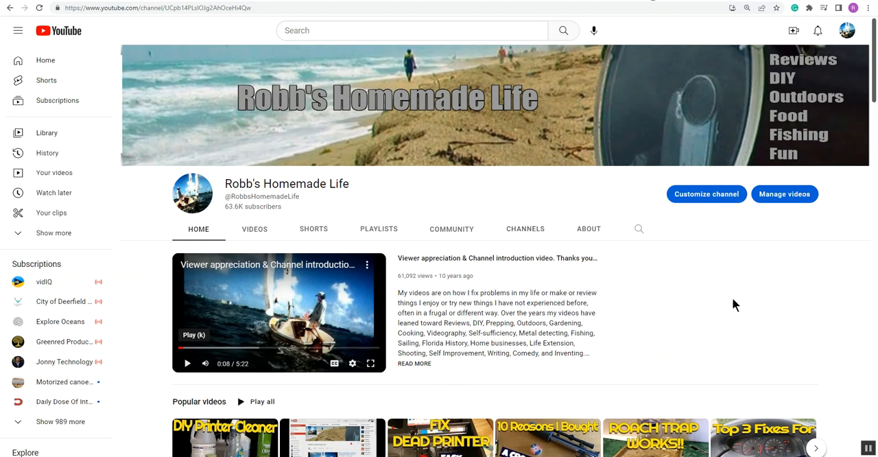
pyautogui.moveTo(18, 80)
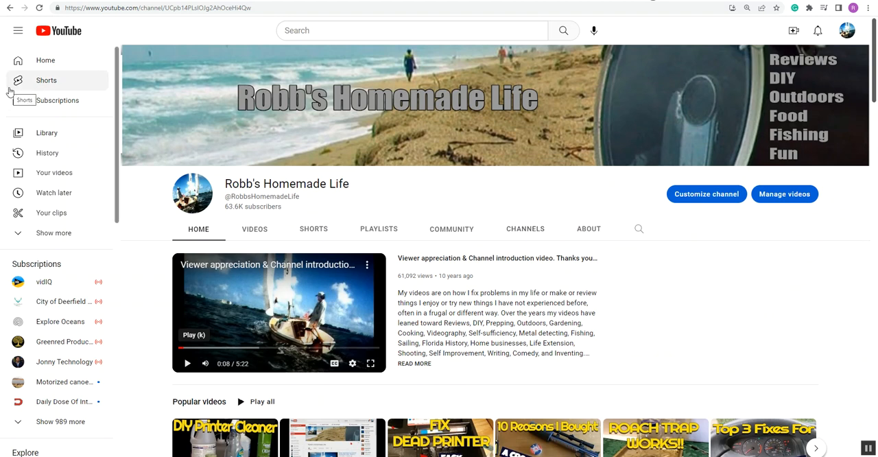